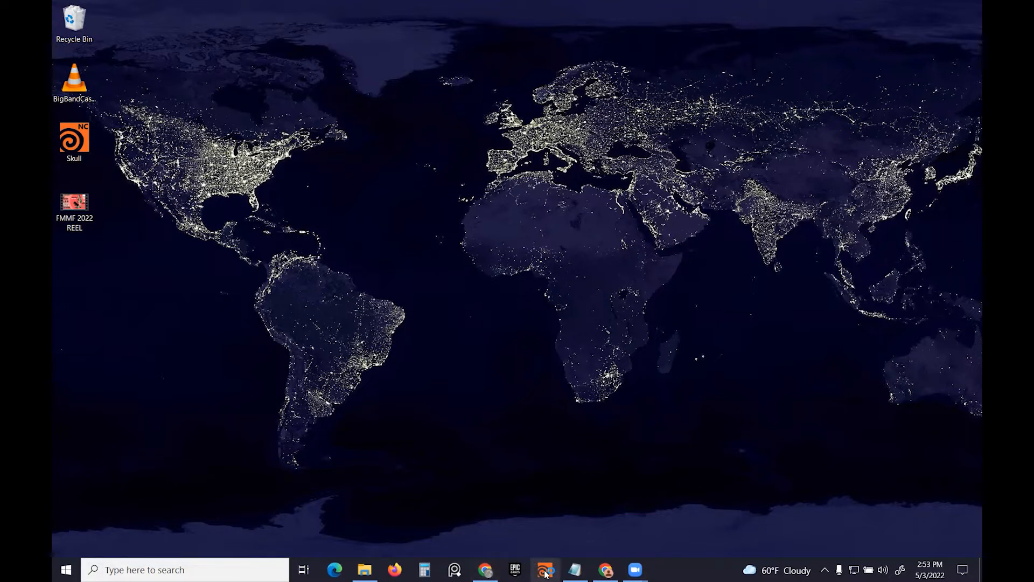
# Bring up Chrome and maximize the RenderMan for Houdini installation guide page.
pyautogui.click(544, 570)
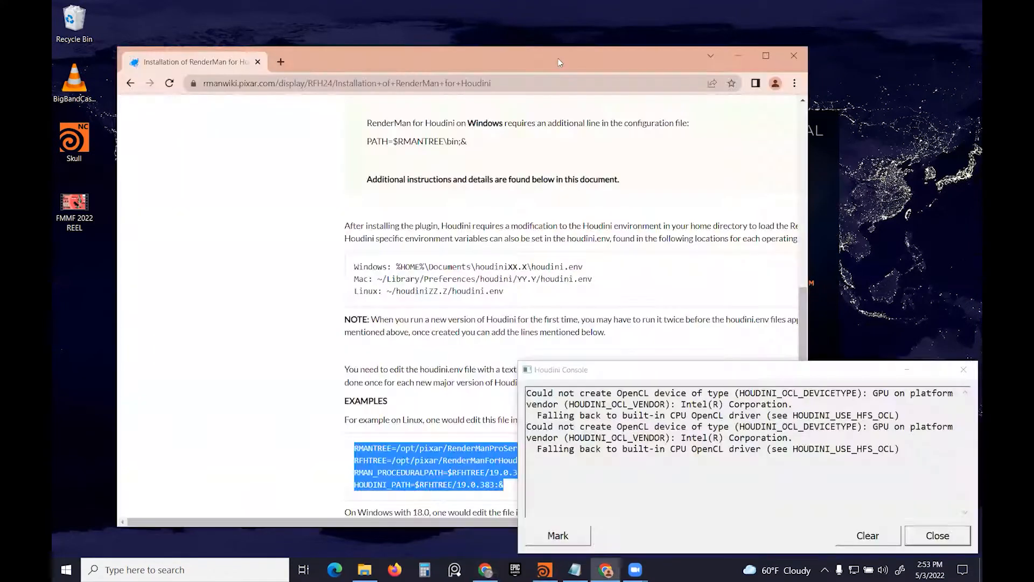
pyautogui.click(937, 535)
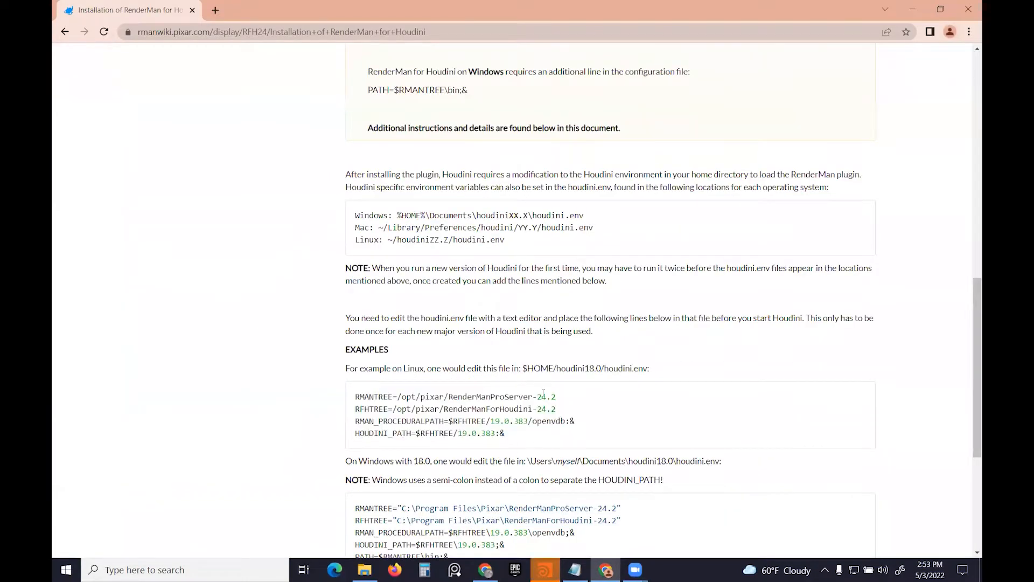
# Review the houdini.env Linux example lines and version 24.2, then open Documents\houdini19.0.
pyautogui.scroll(-3)
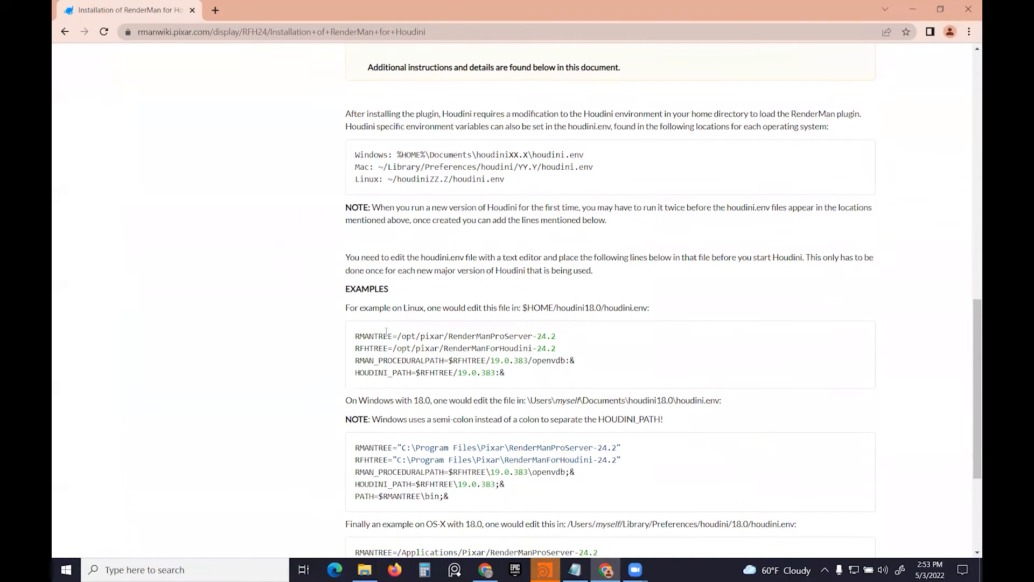
pyautogui.moveTo(355, 335); pyautogui.dragTo(490, 361)
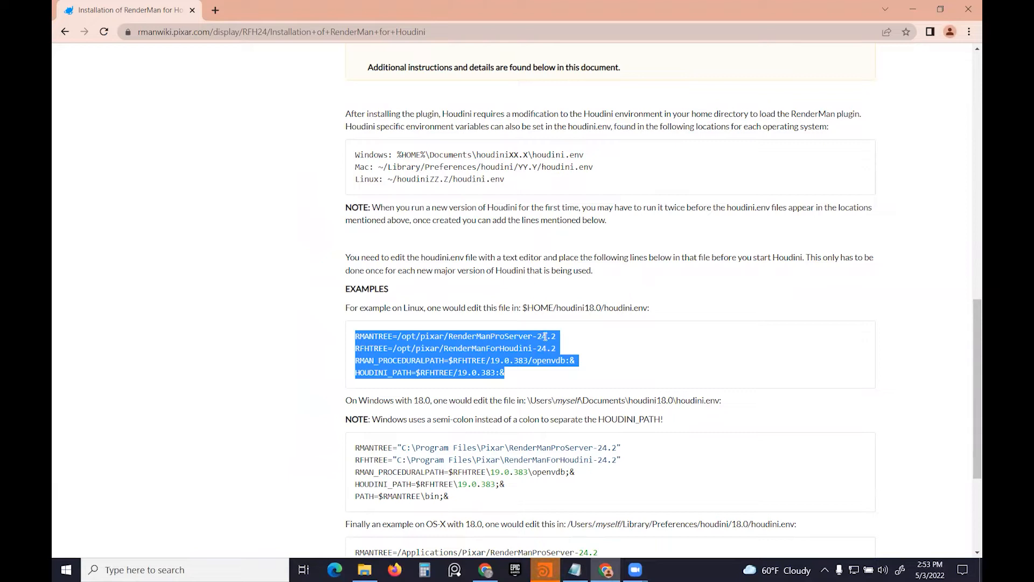
pyautogui.click(542, 335)
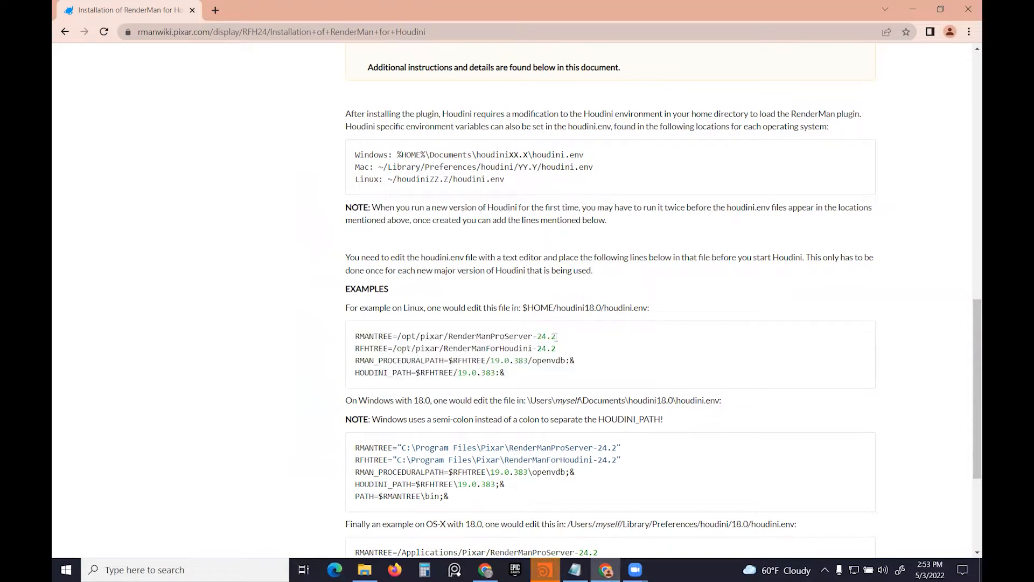
pyautogui.doubleClick(546, 336)
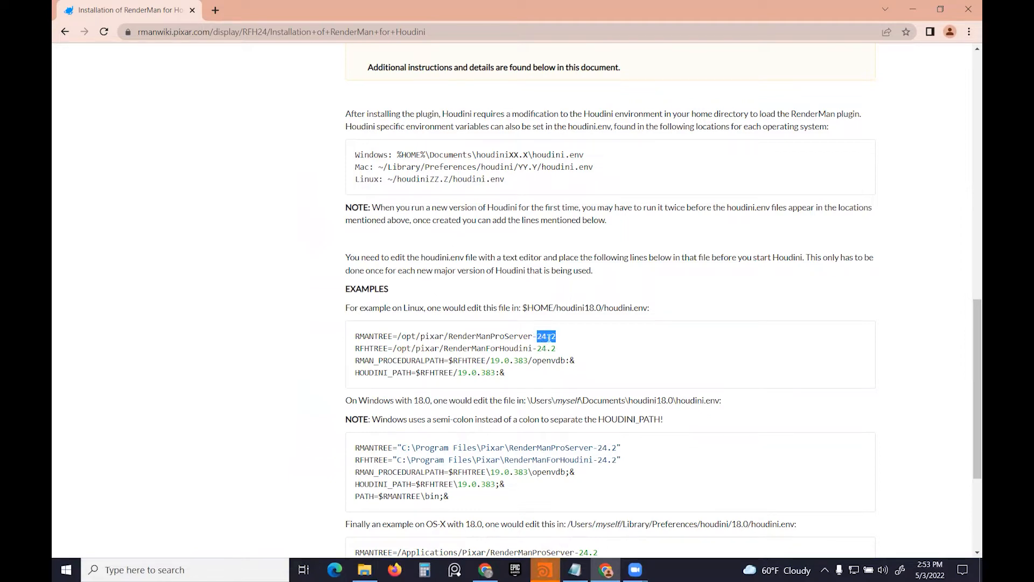
pyautogui.click(546, 336)
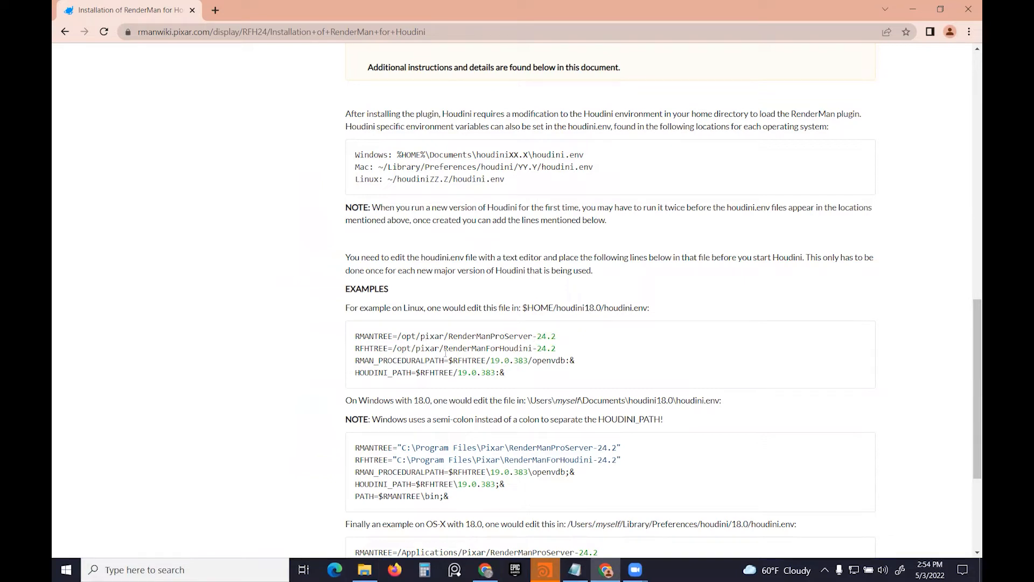
pyautogui.moveTo(508, 376)
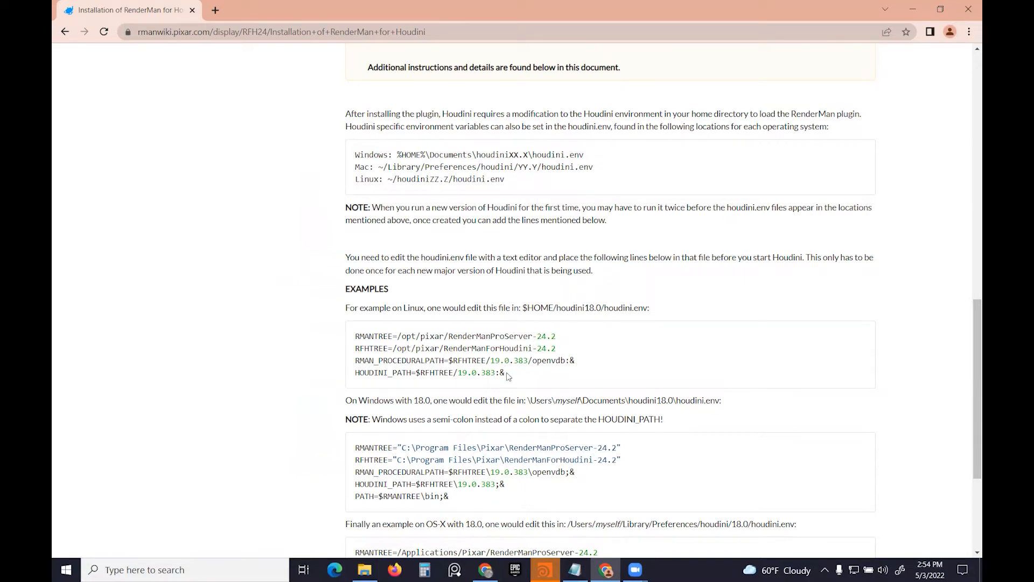
pyautogui.moveTo(459, 327)
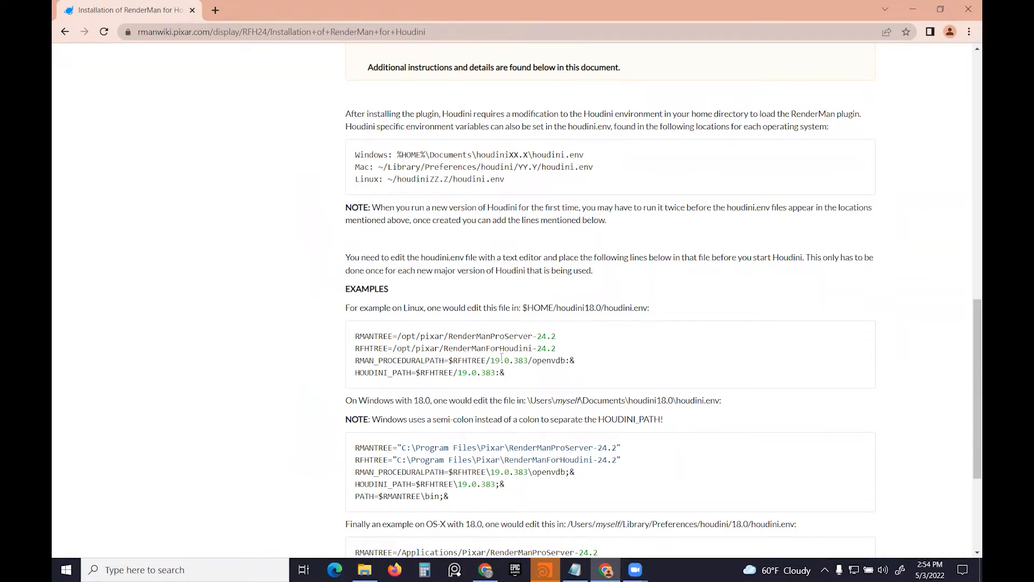
pyautogui.moveTo(439, 296)
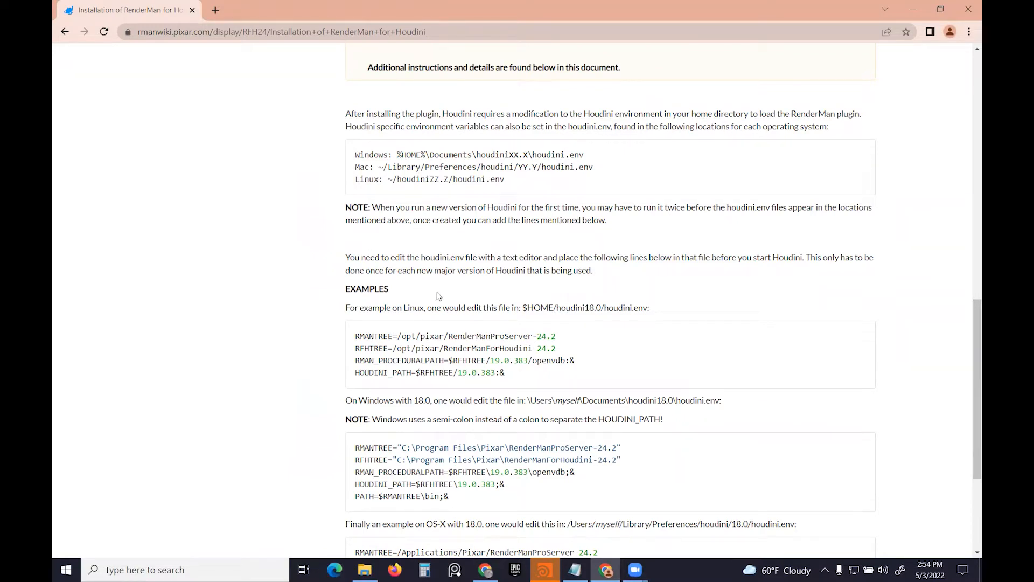
pyautogui.moveTo(859, 537)
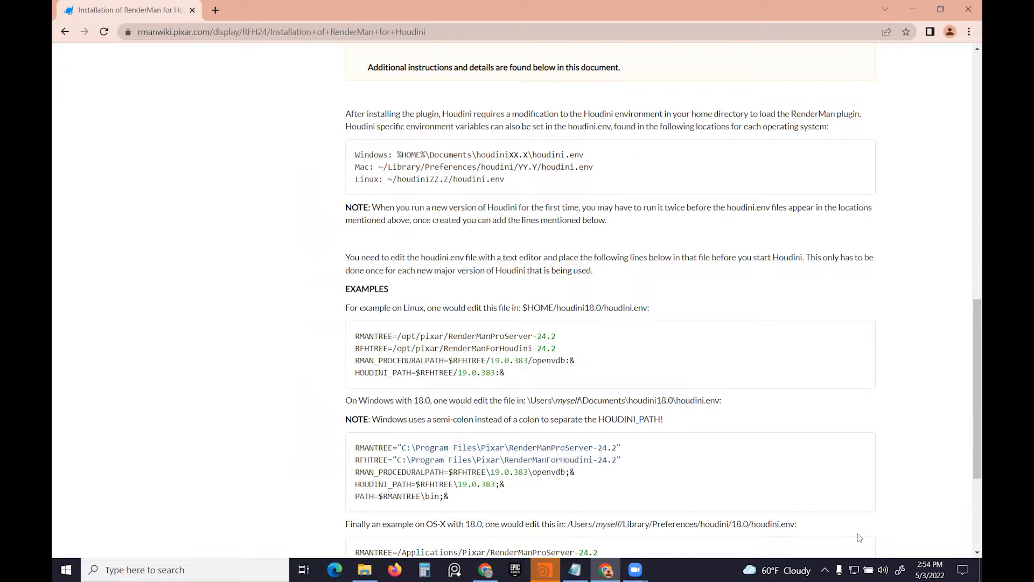
pyautogui.moveTo(501, 277)
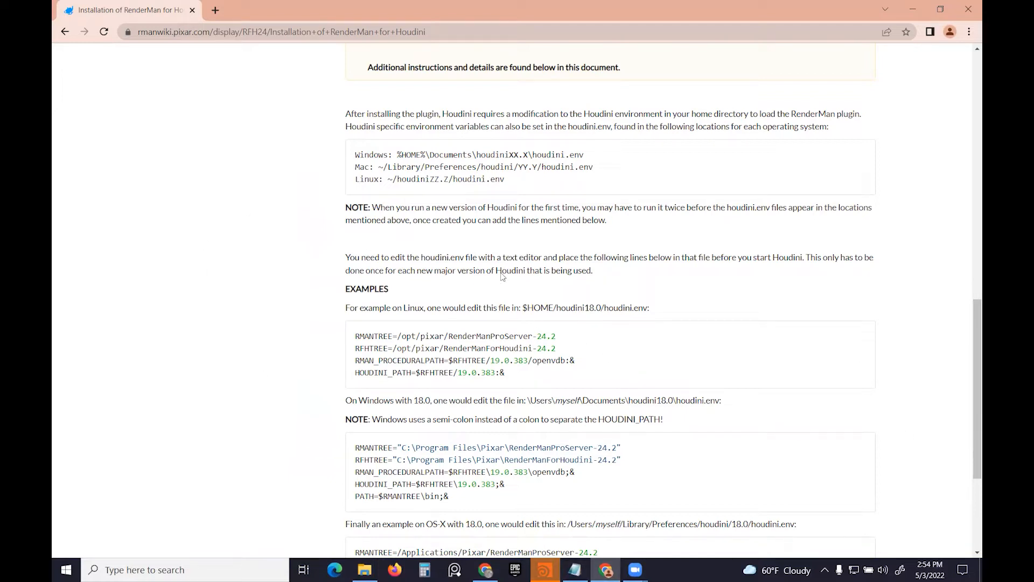
pyautogui.moveTo(705, 559)
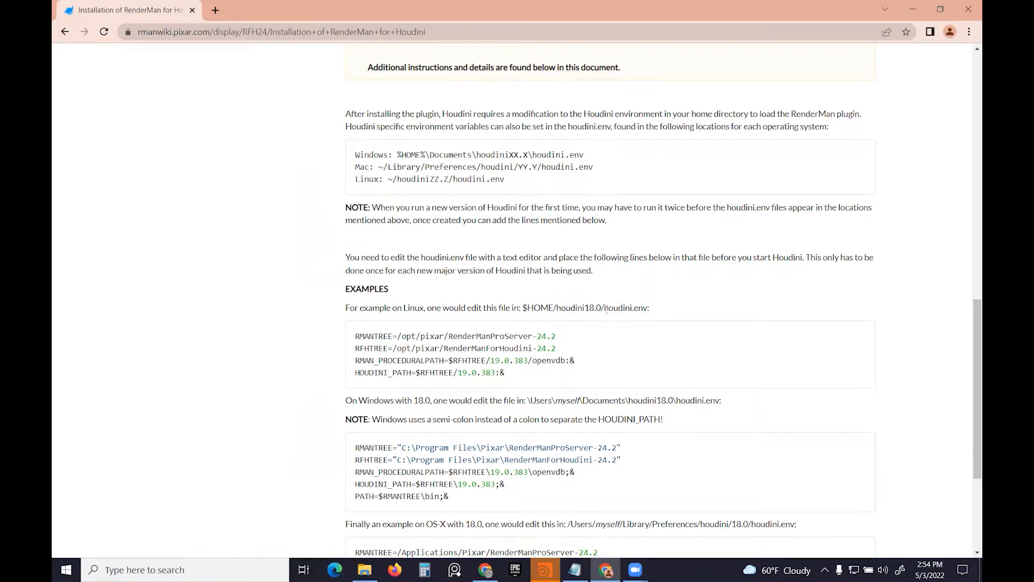
pyautogui.doubleClick(626, 308)
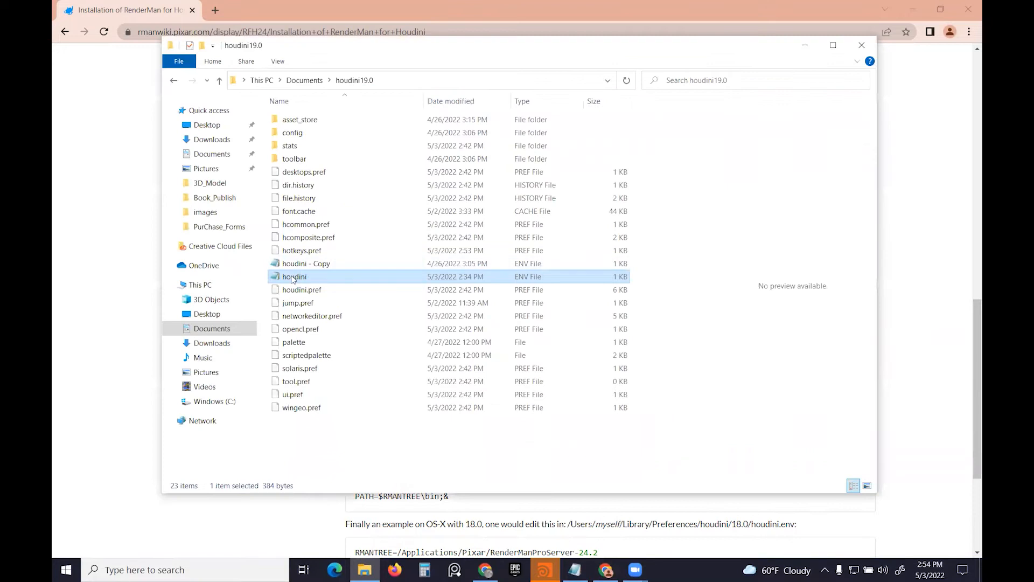
# Open houdini.env in Notepad and add an empty line after the example, leaving it unsaved.
pyautogui.doubleClick(293, 276)
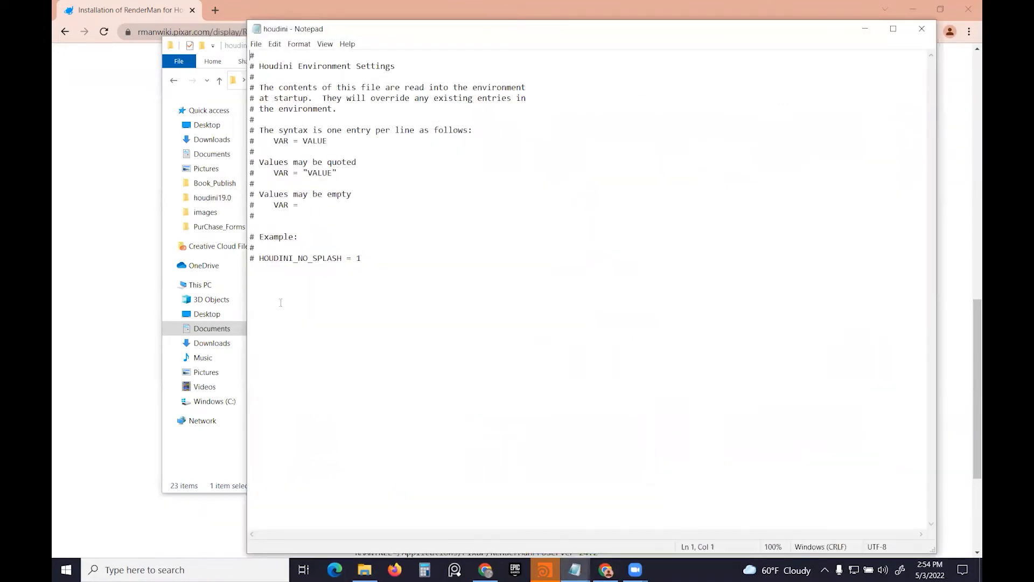
pyautogui.click(332, 283)
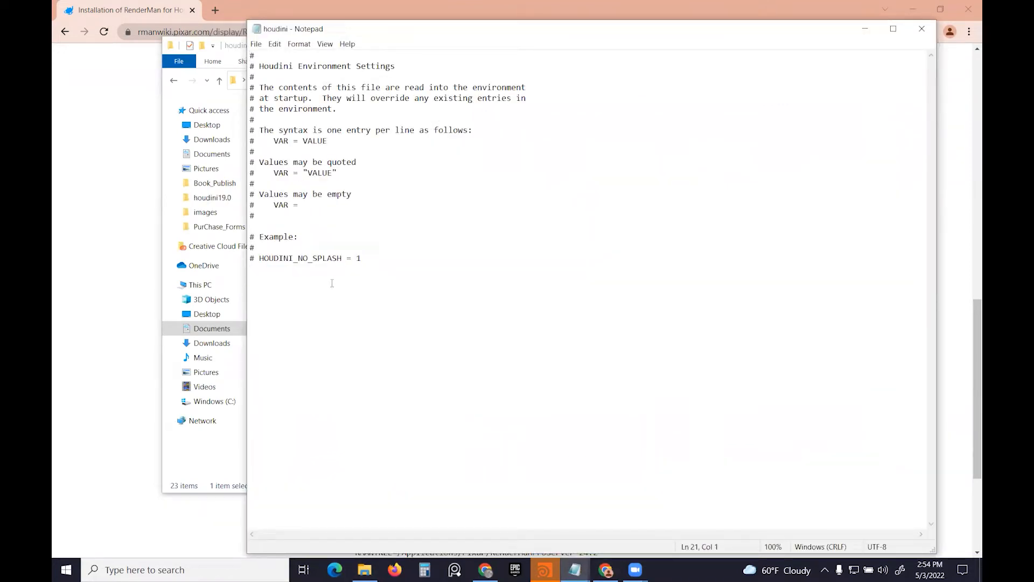
pyautogui.press('enter')
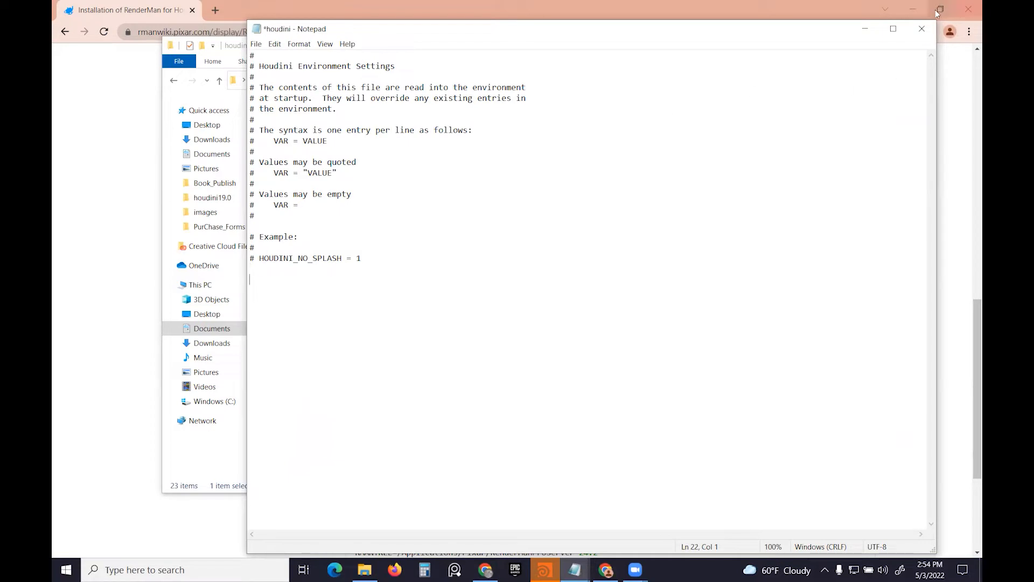
pyautogui.click(936, 12)
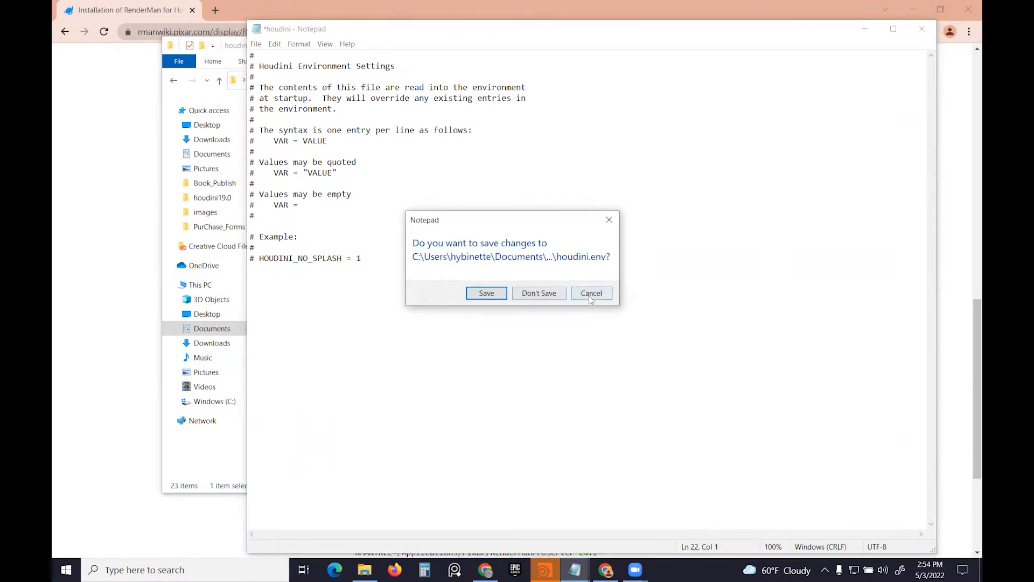
pyautogui.click(538, 293)
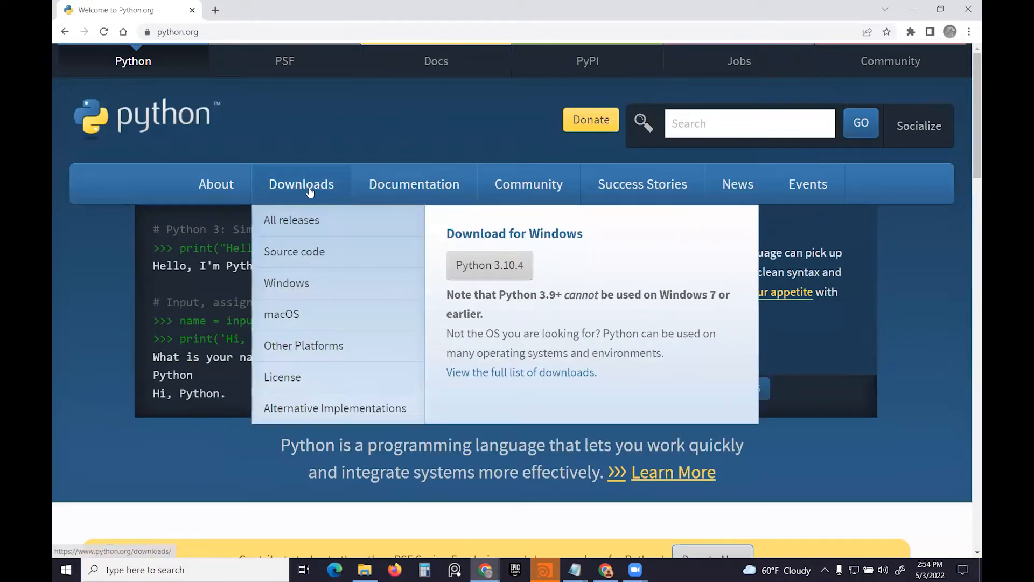
# Download the Python 3.10.4 Windows installer from python.org's Downloads page.
pyautogui.click(301, 184)
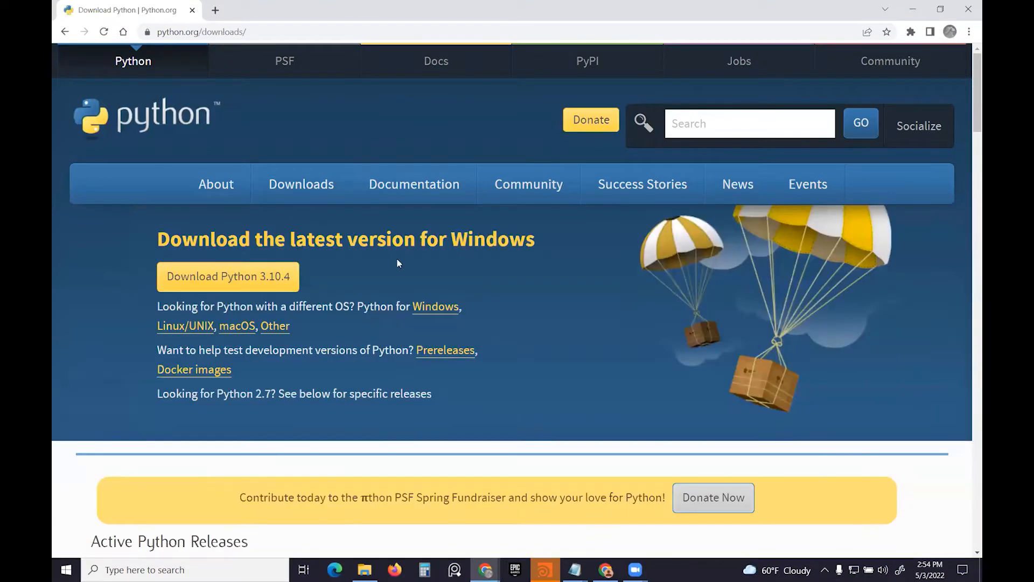
pyautogui.click(227, 276)
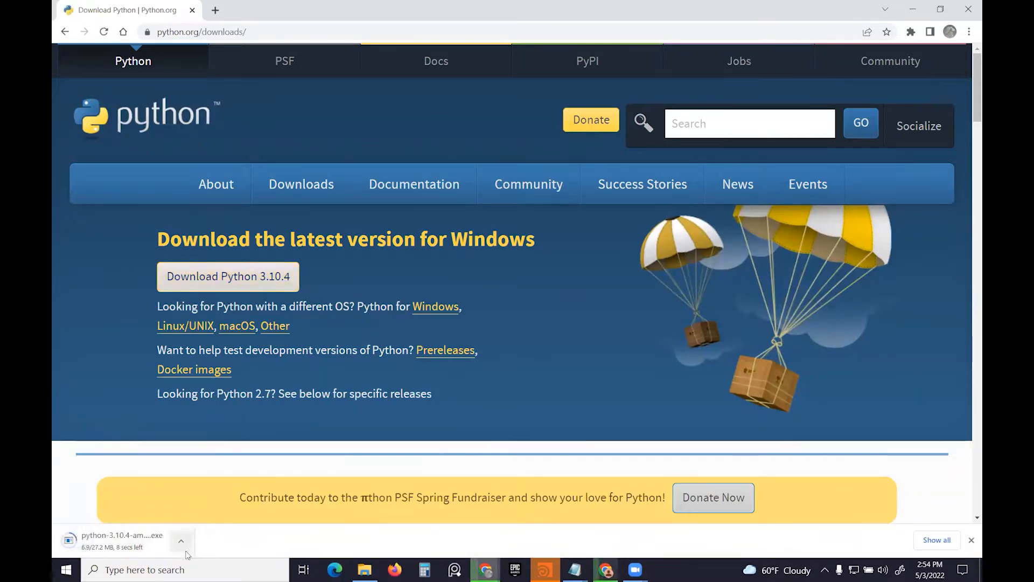
pyautogui.click(181, 540)
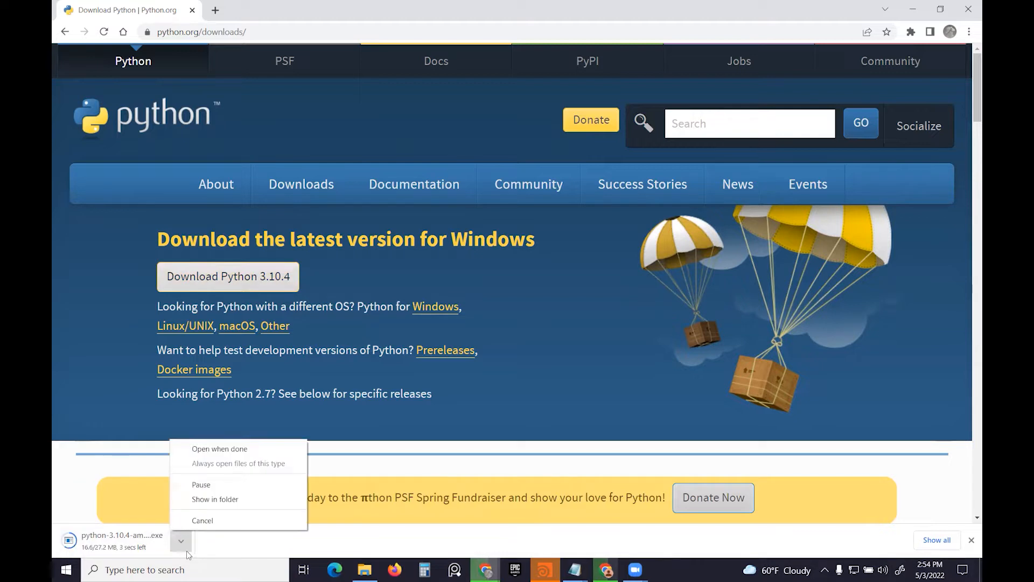
pyautogui.moveTo(231, 455)
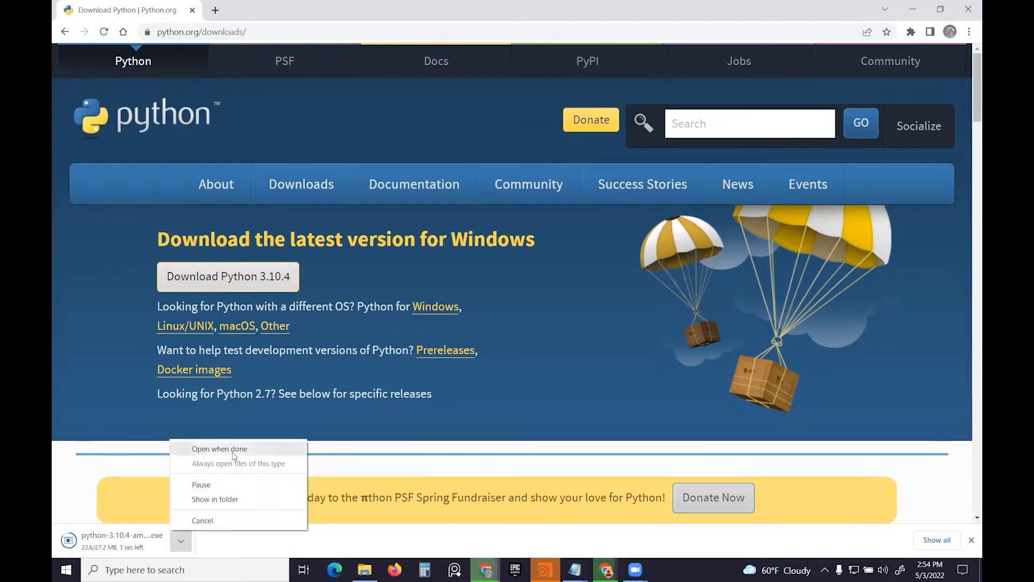
# Launch python-3.10.4-amd64 from the Downloads folder with administrator rights.
pyautogui.click(214, 499)
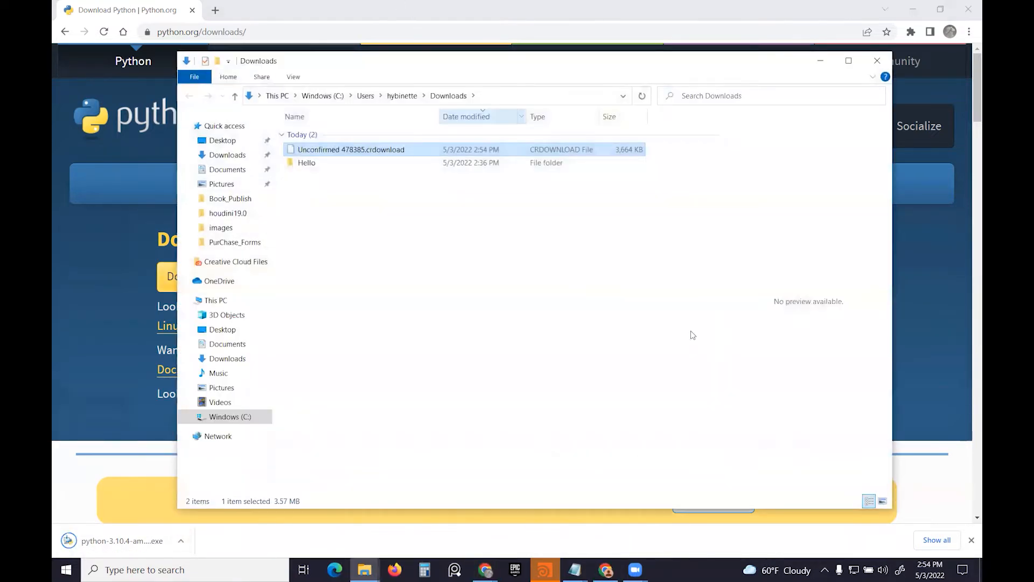
pyautogui.click(332, 176)
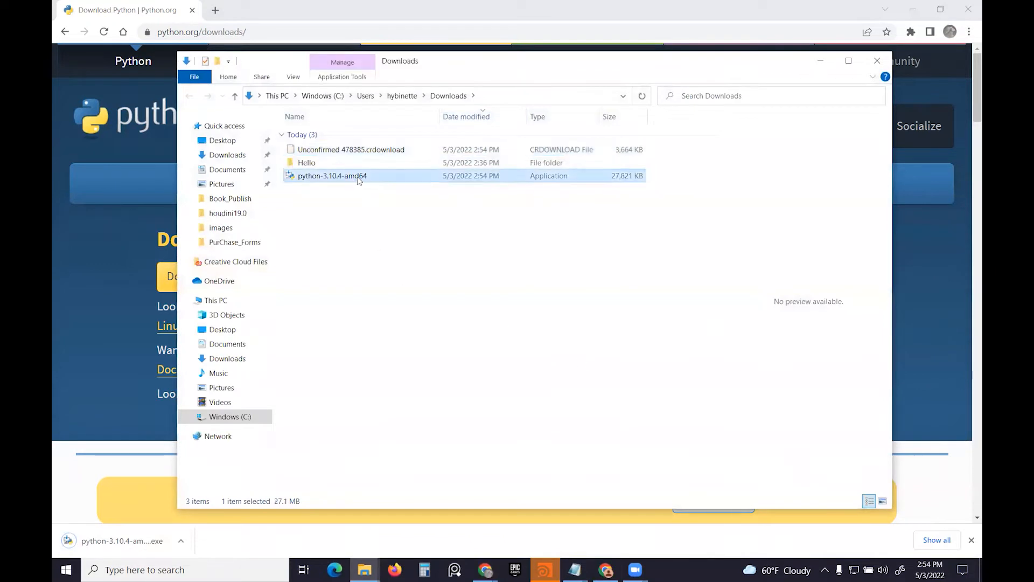
pyautogui.rightClick(332, 175)
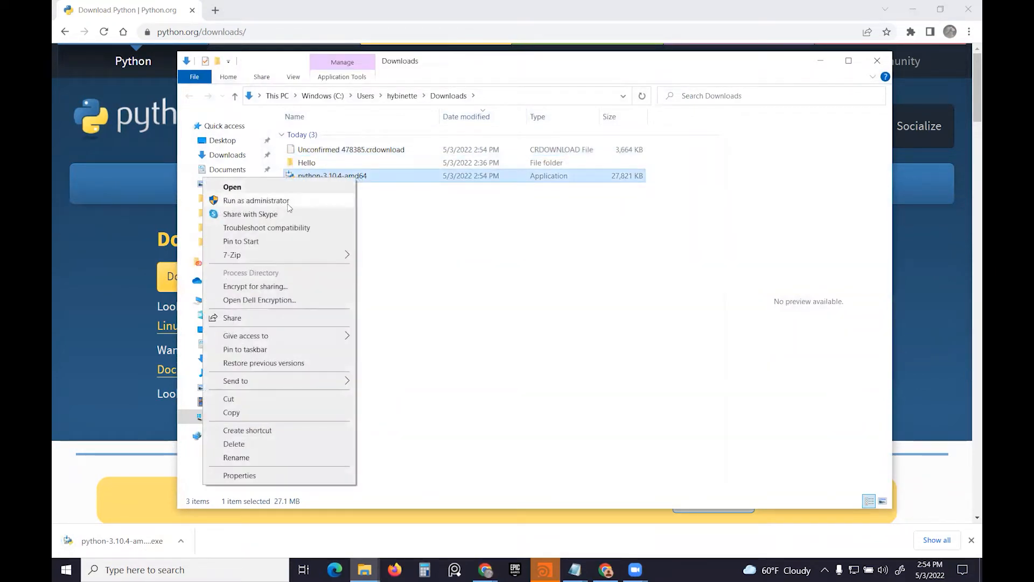
pyautogui.click(256, 200)
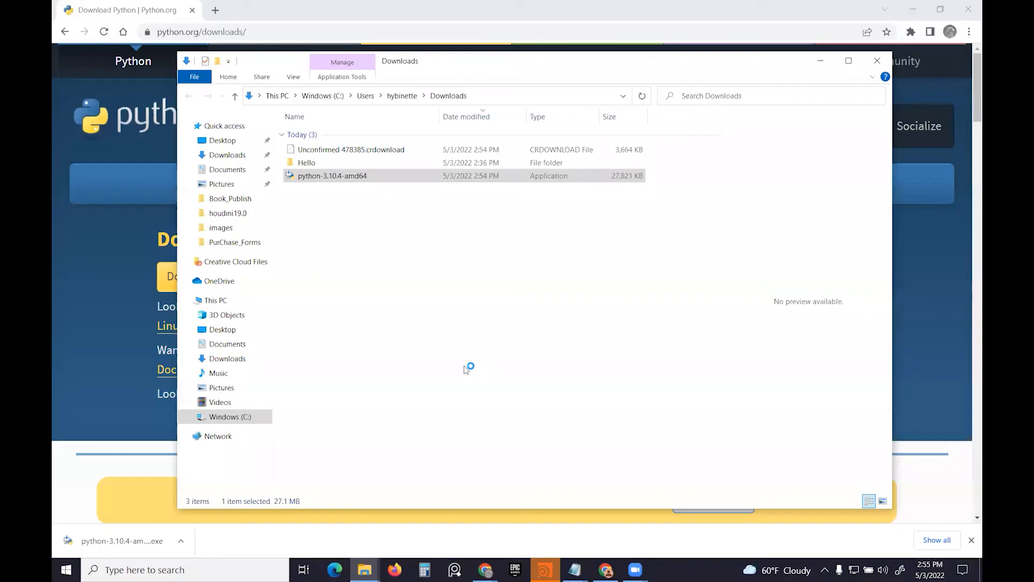
pyautogui.doubleClick(332, 176)
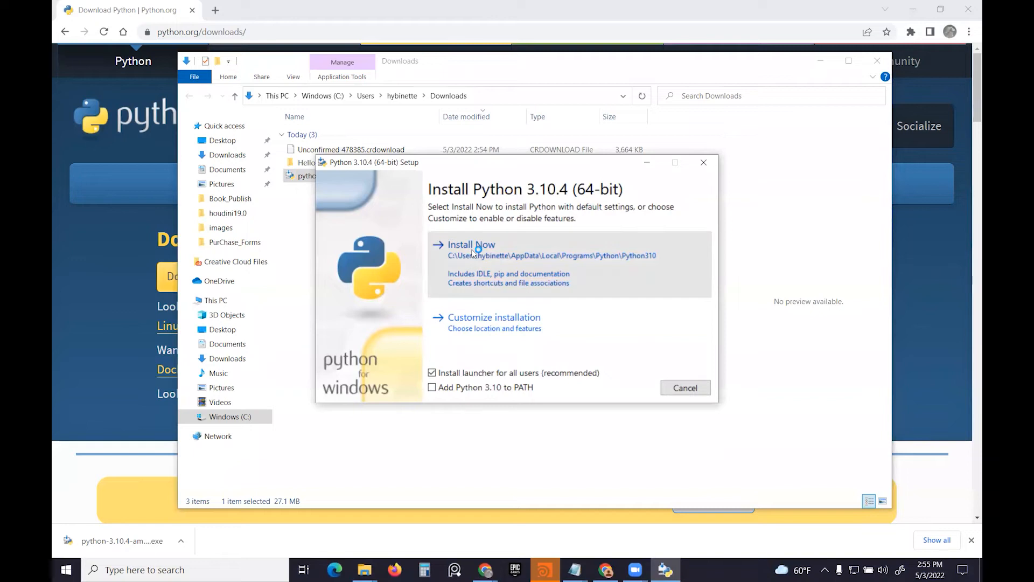
# Install Python 3.10.4 with default settings and close the successful setup screen.
pyautogui.click(471, 244)
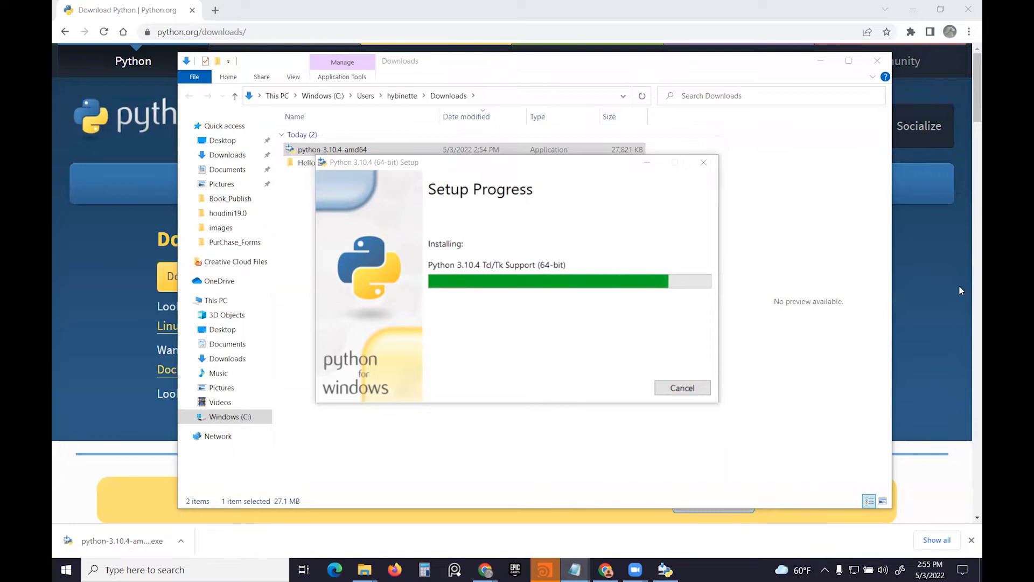
pyautogui.moveTo(908, 201)
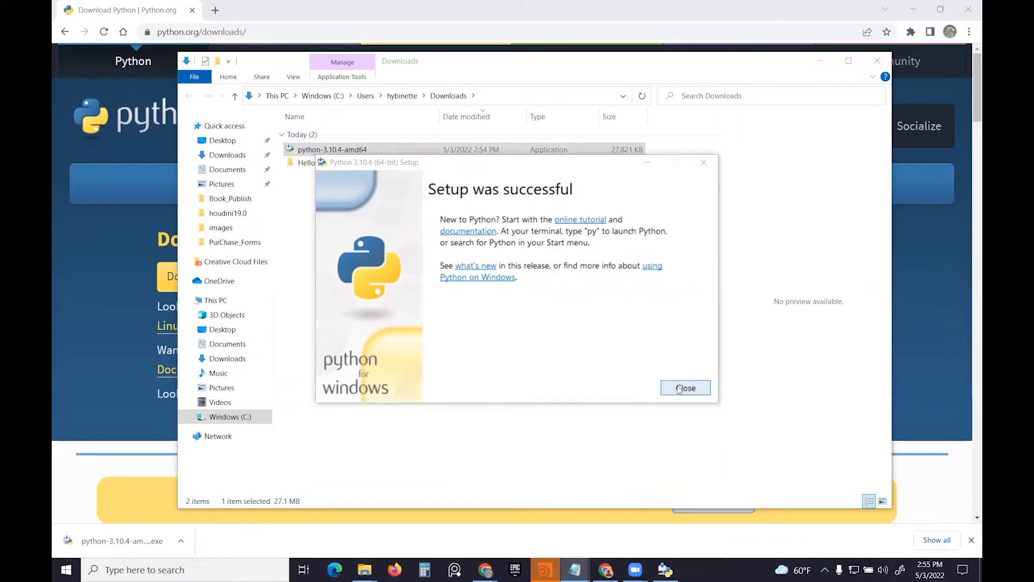
pyautogui.click(685, 388)
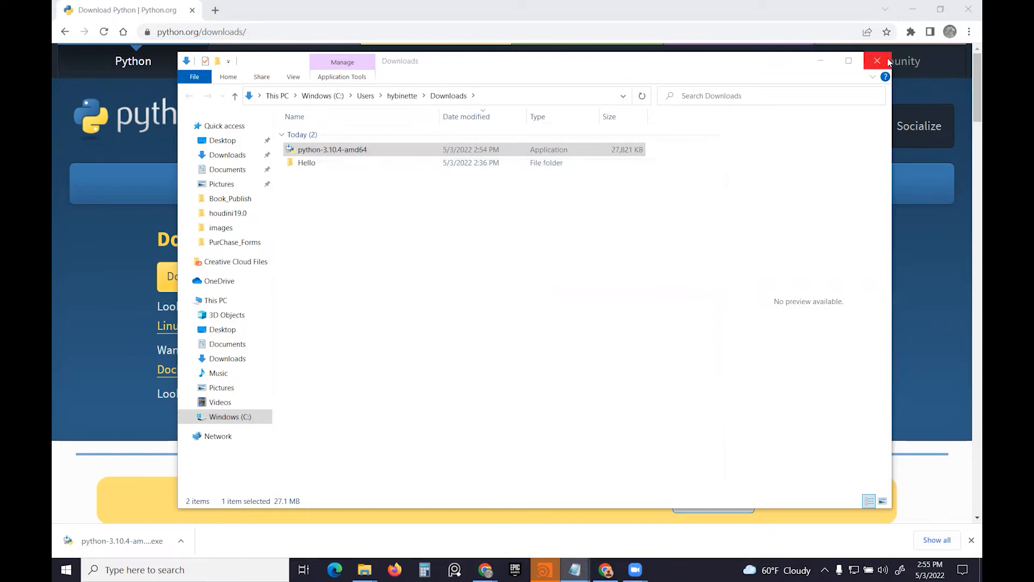
# Search 'renderman educational' in a new tab, open Pixar's Education page and account menu.
pyautogui.click(877, 61)
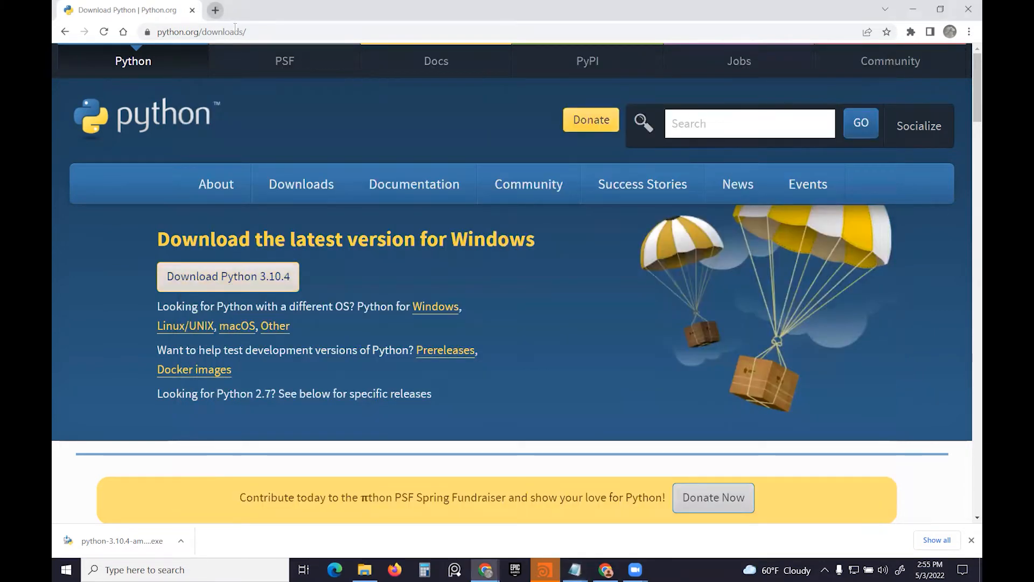
pyautogui.write('rendr')
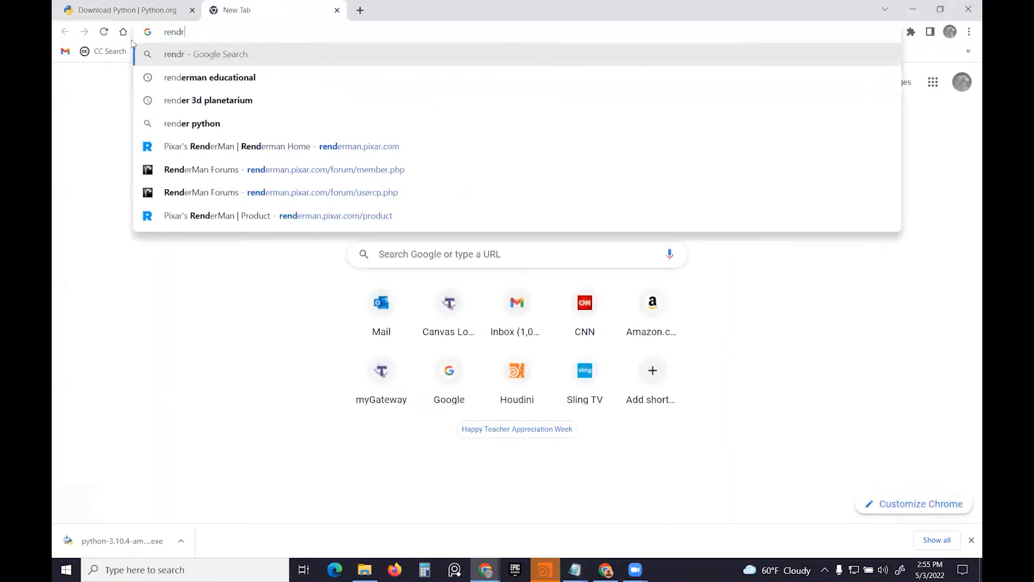
pyautogui.click(209, 78)
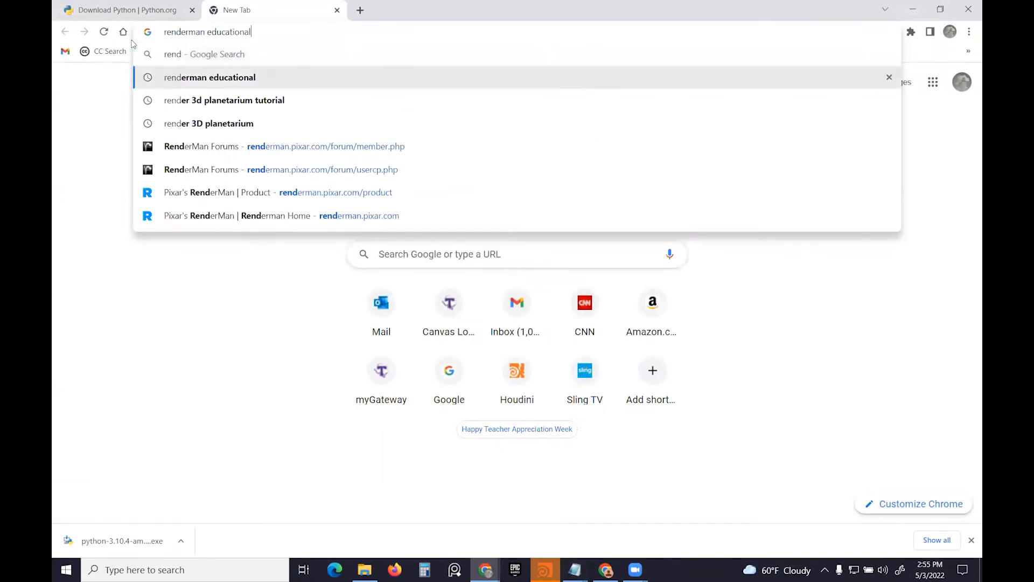
pyautogui.press('Enter')
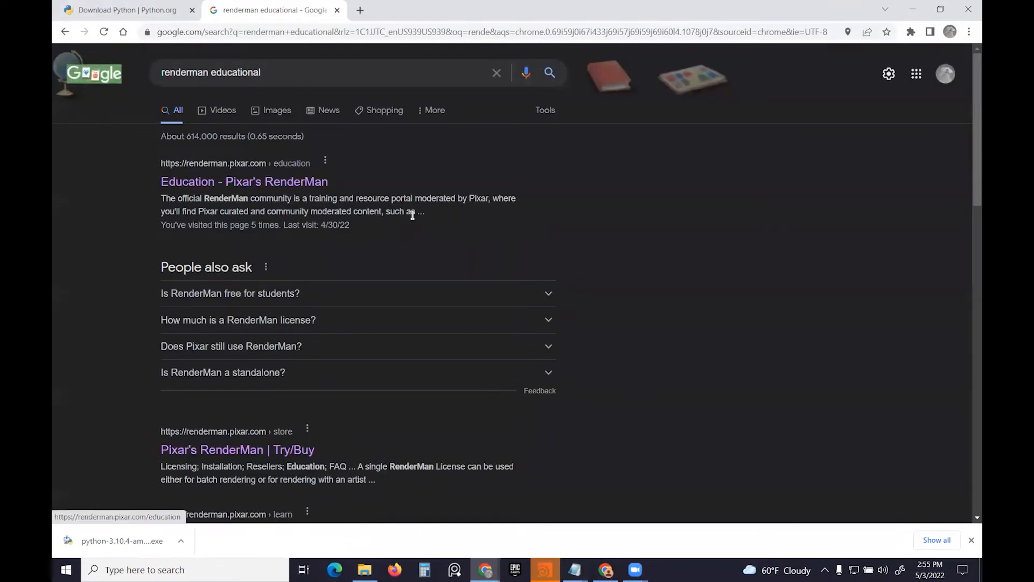
pyautogui.click(244, 181)
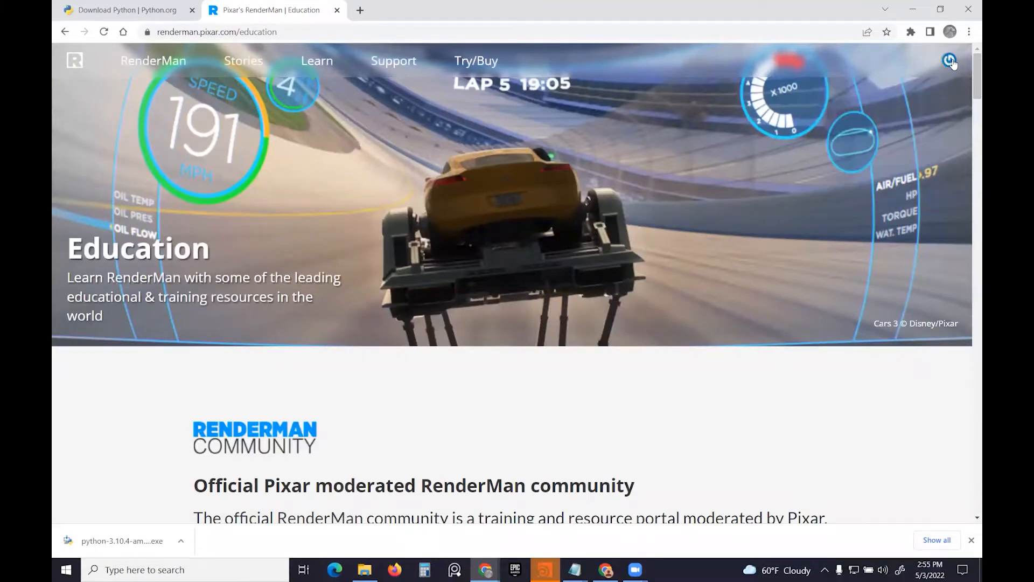
pyautogui.click(949, 60)
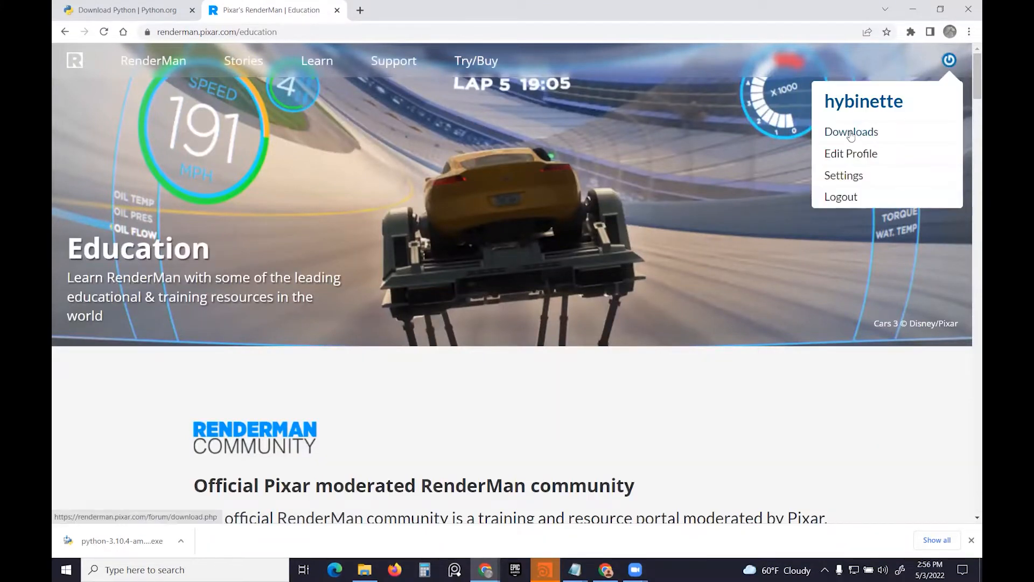
# Visit the account's Product Downloads page, then the store's Education pricing section.
pyautogui.click(851, 131)
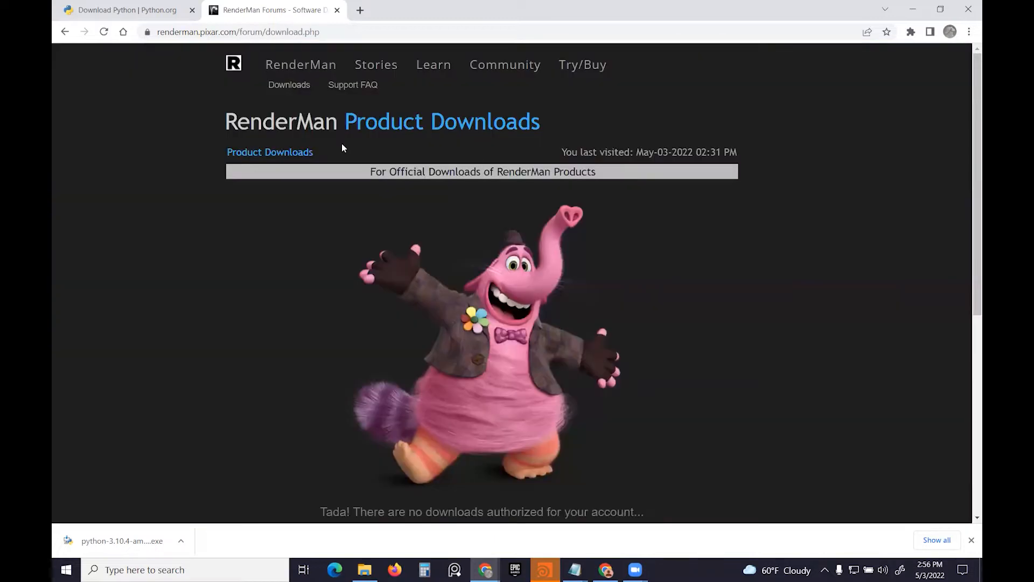
pyautogui.moveTo(92, 171)
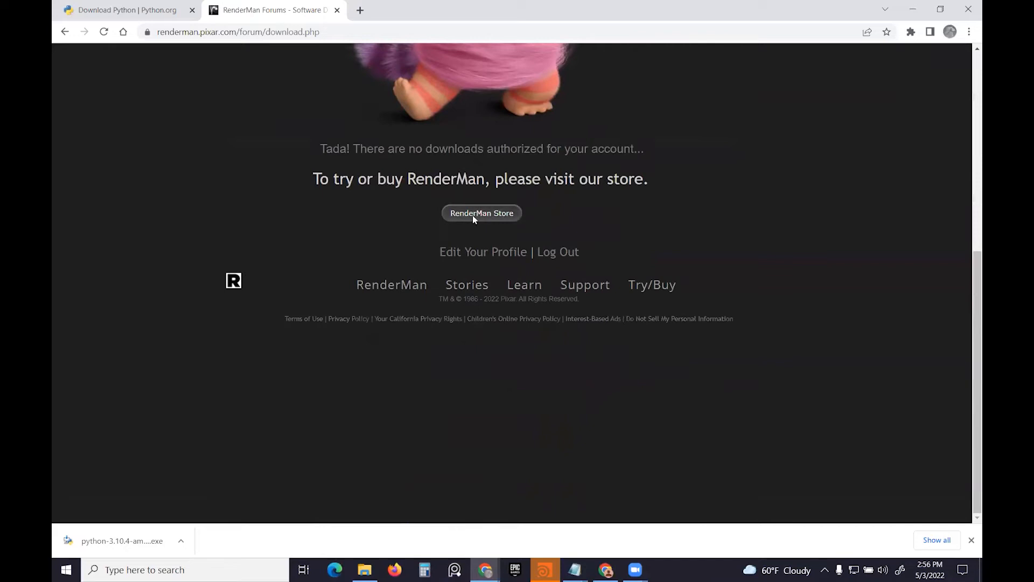
pyautogui.scroll(3)
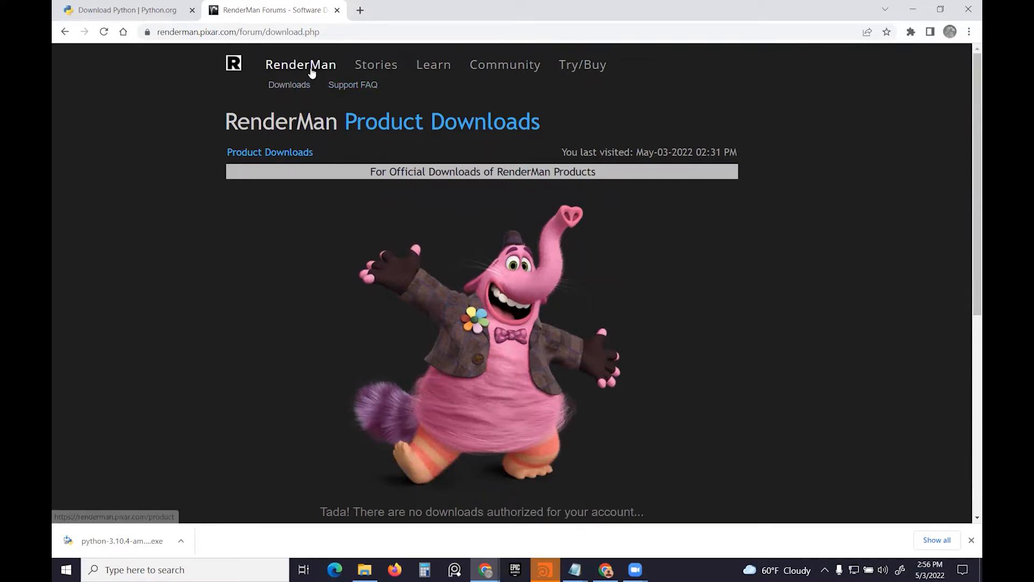
pyautogui.click(289, 85)
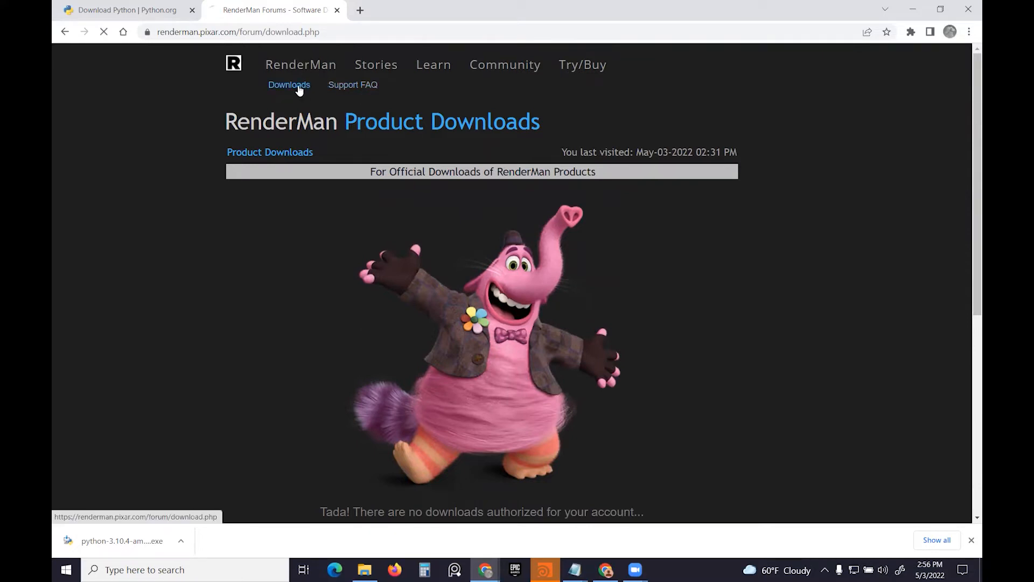
pyautogui.click(582, 64)
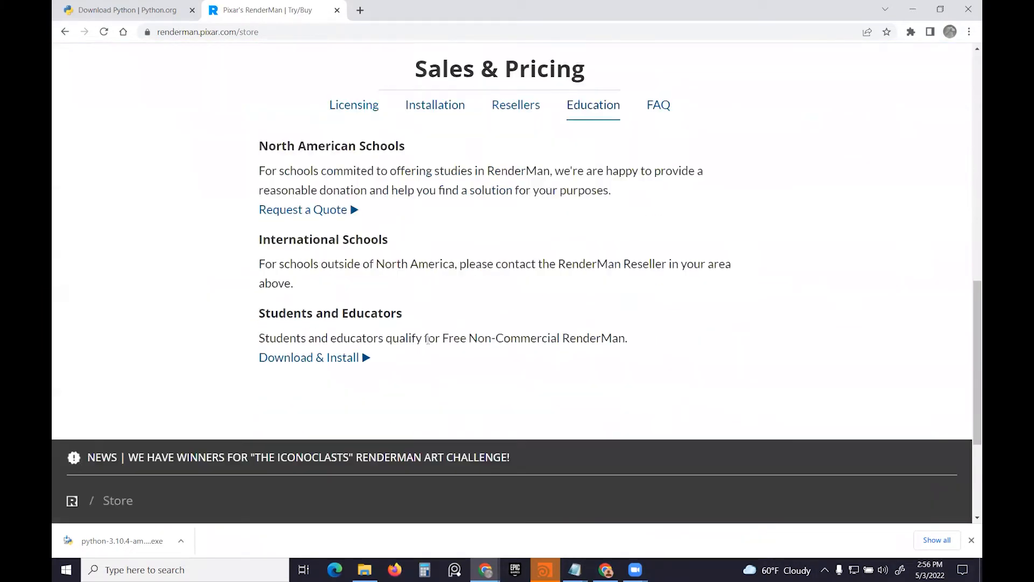
# Register for Non-Commercial RenderMan as Knut and download the RenderMan installer .msi.
pyautogui.click(309, 357)
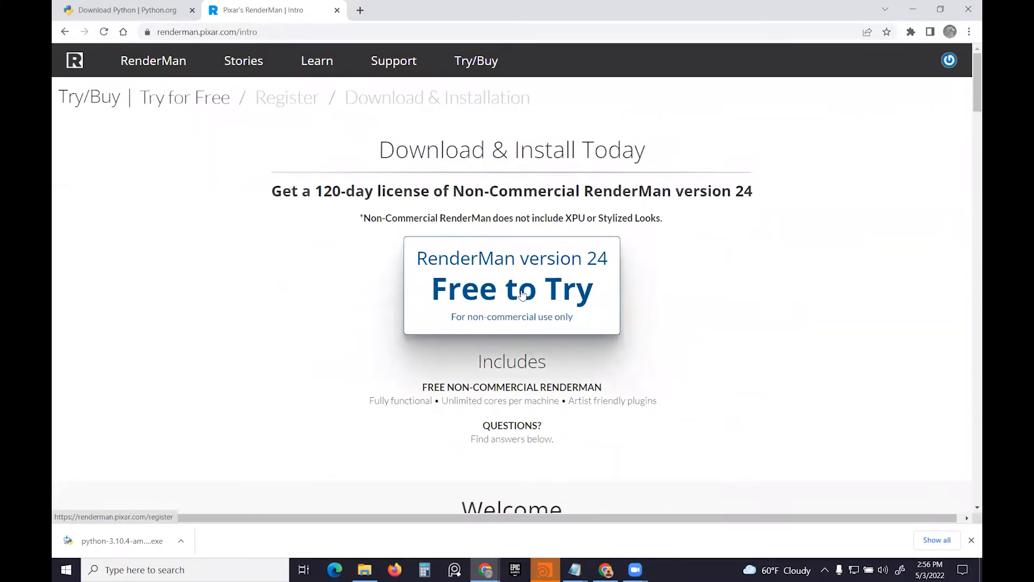
pyautogui.click(511, 288)
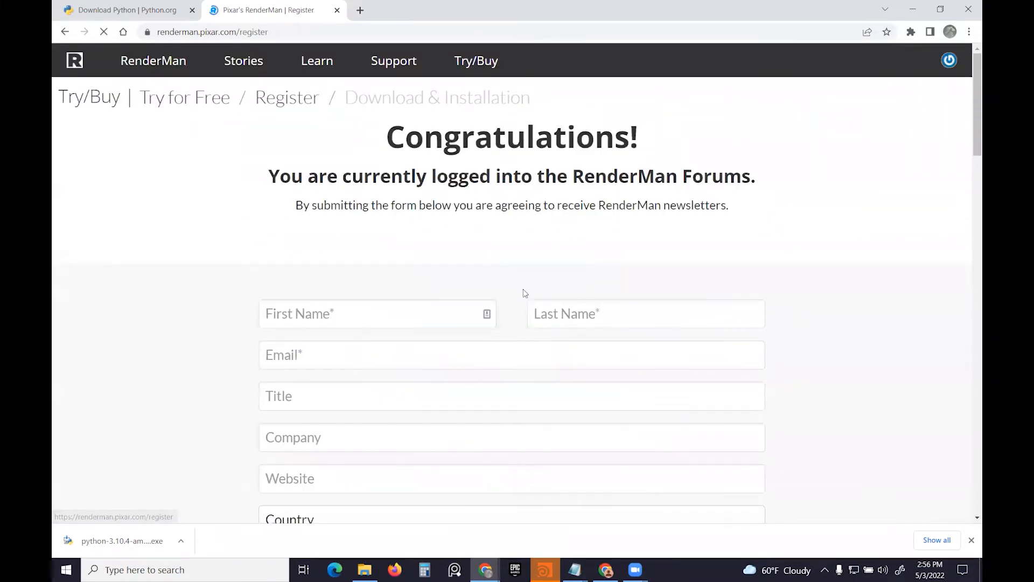
pyautogui.write('Knut')
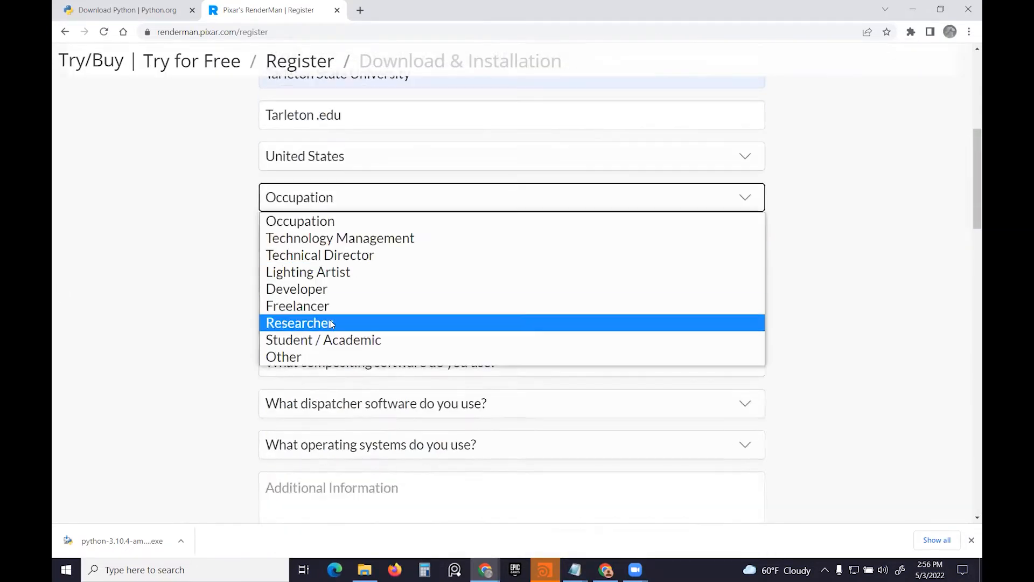
pyautogui.click(300, 322)
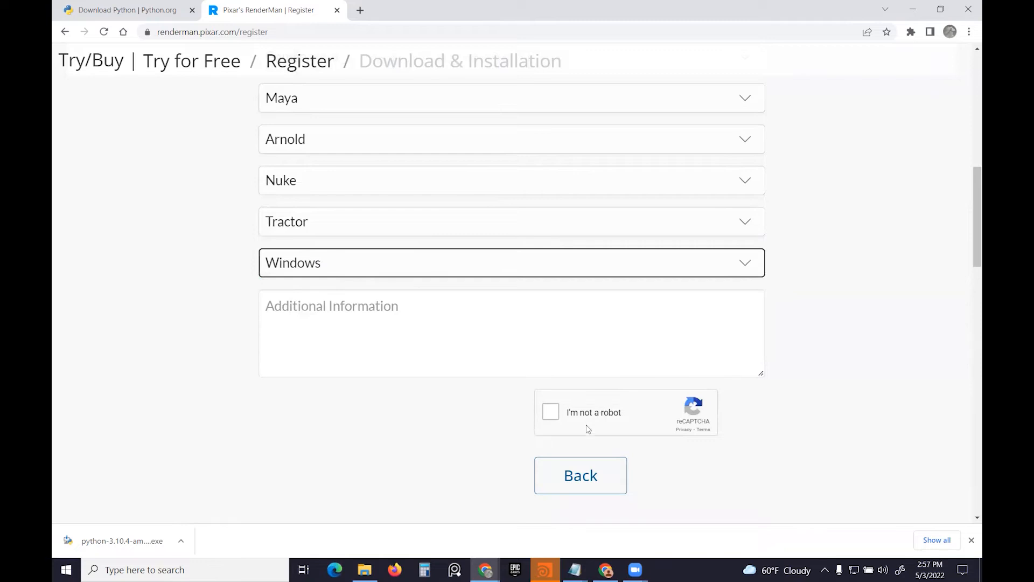
pyautogui.click(550, 412)
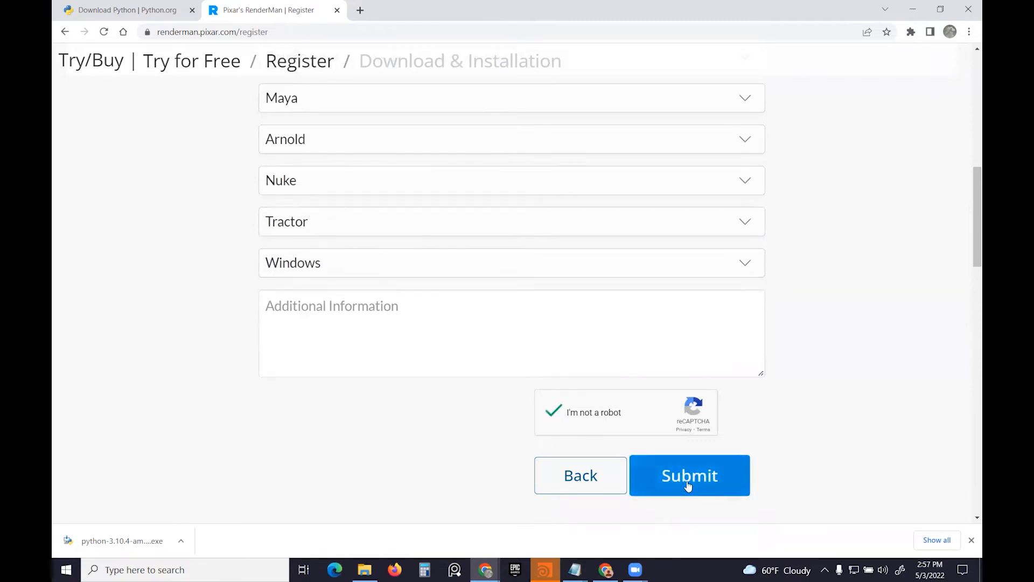
pyautogui.click(689, 475)
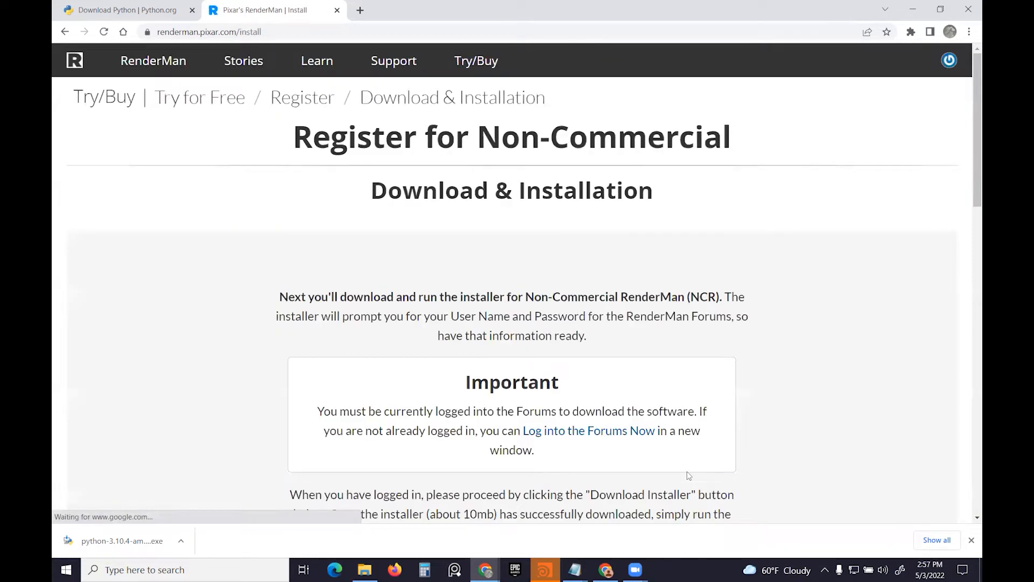
pyautogui.scroll(-3)
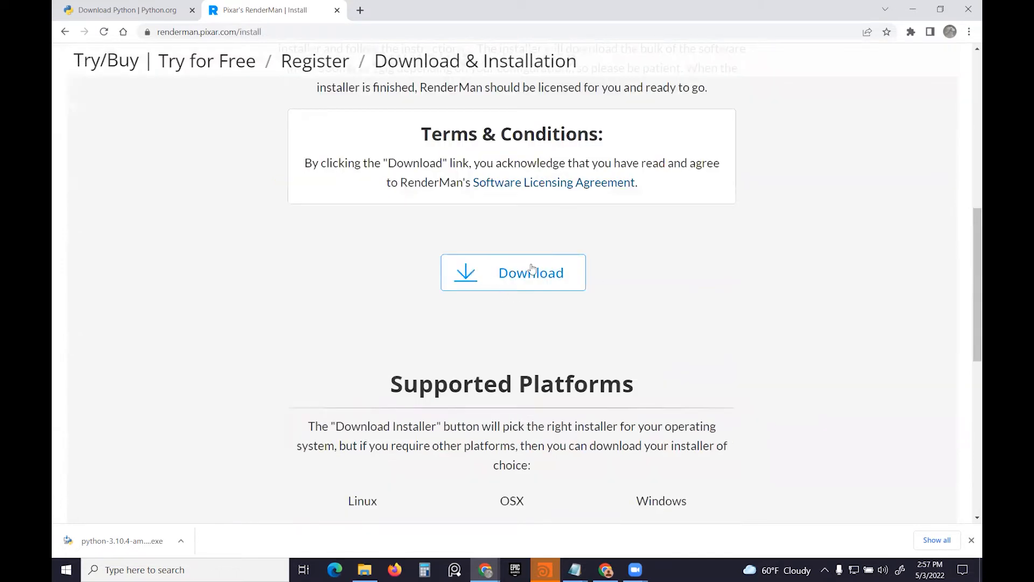
pyautogui.click(512, 273)
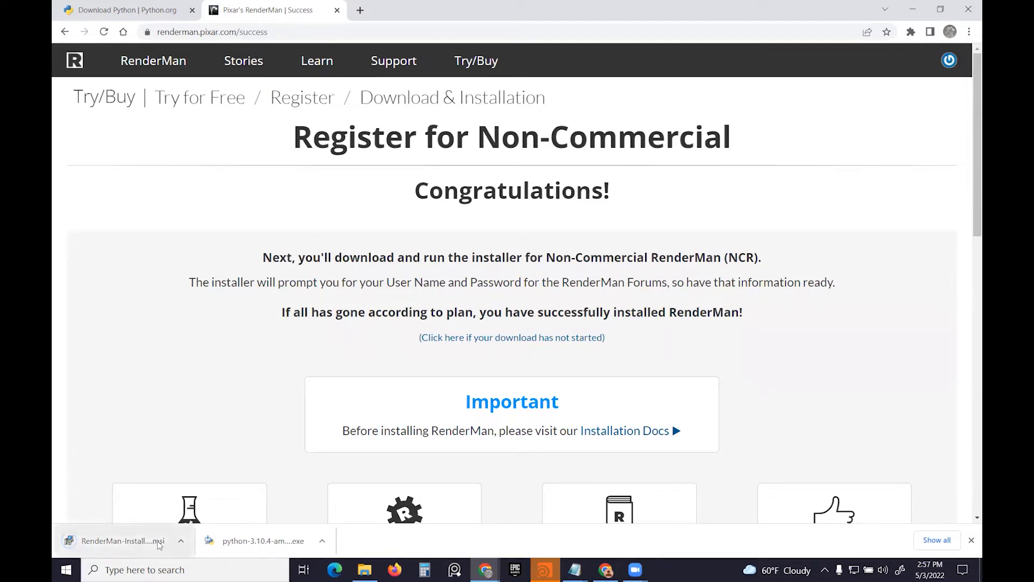
pyautogui.moveTo(676, 211)
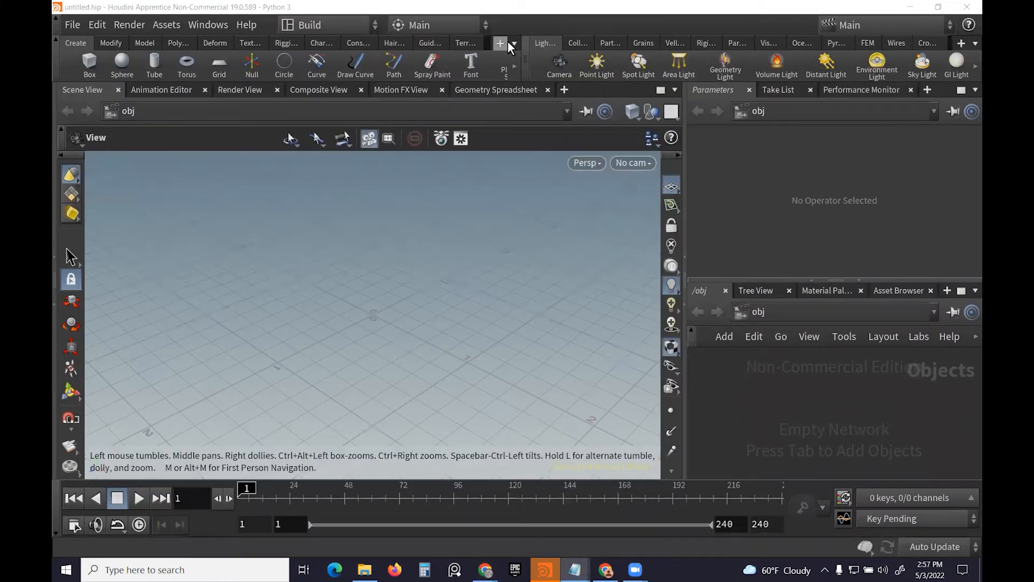
# Check that the RenderMan RIS shelf is enabled in the shelf list, then close Houdini.
pyautogui.click(499, 43)
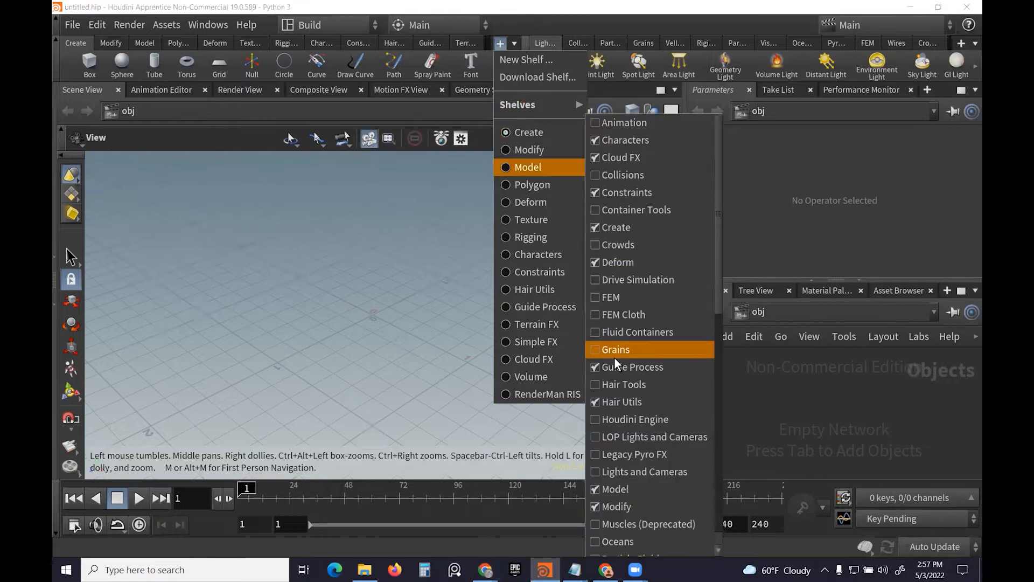
pyautogui.scroll(-3)
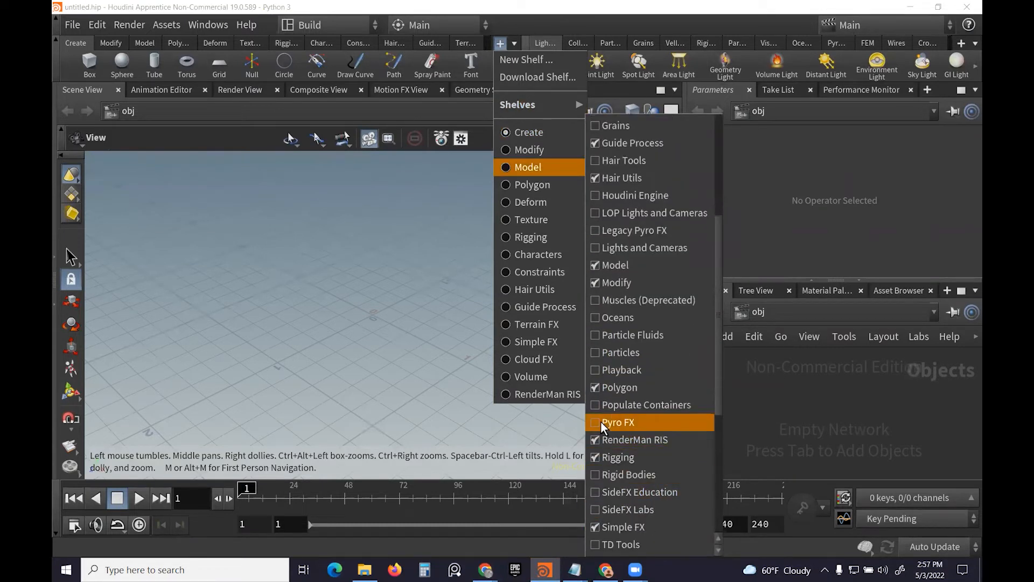
pyautogui.click(613, 440)
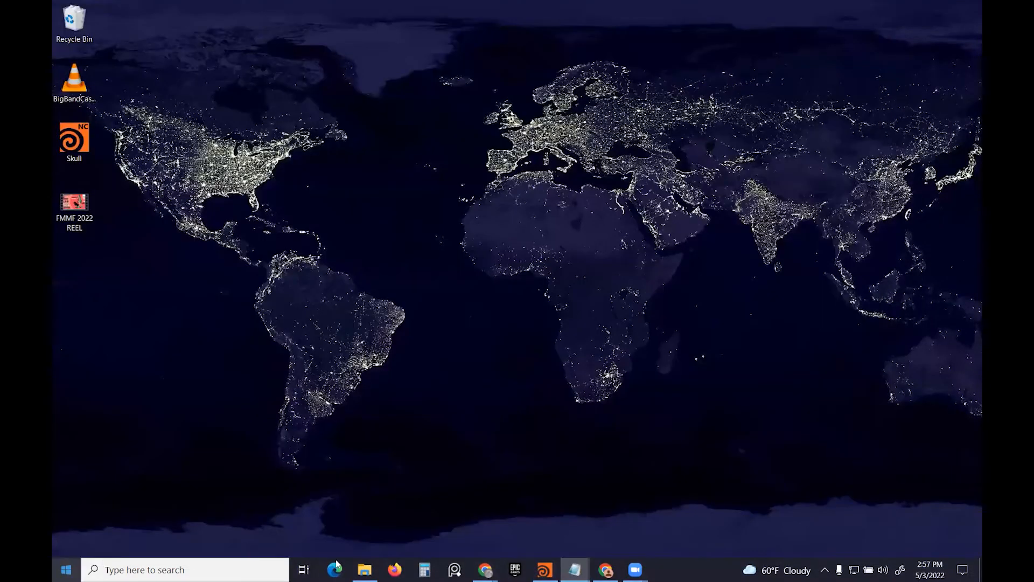
# Launch the RenderMan installer .msi from the Downloads folder.
pyautogui.click(364, 569)
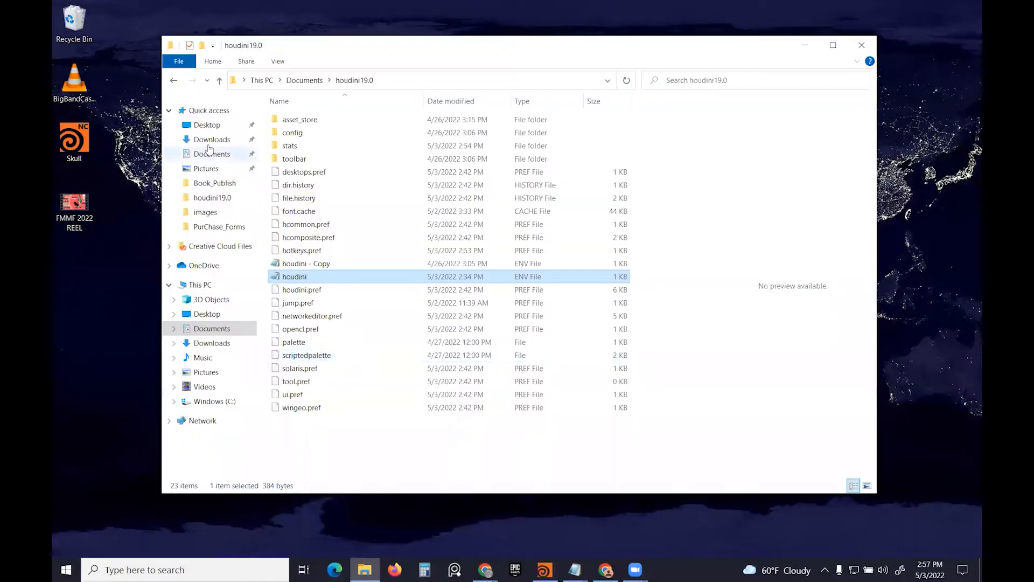
pyautogui.click(212, 139)
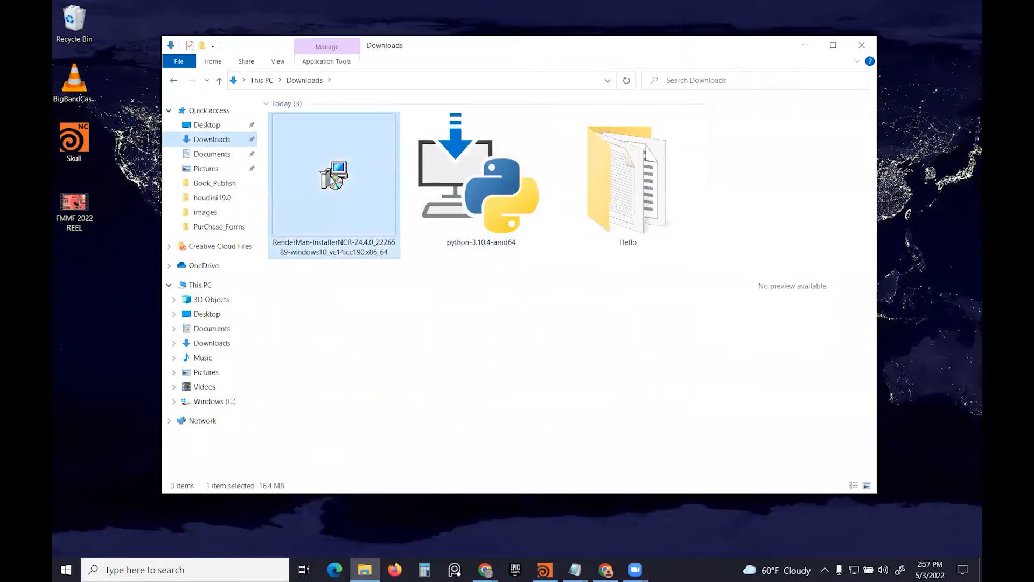
pyautogui.rightClick(333, 175)
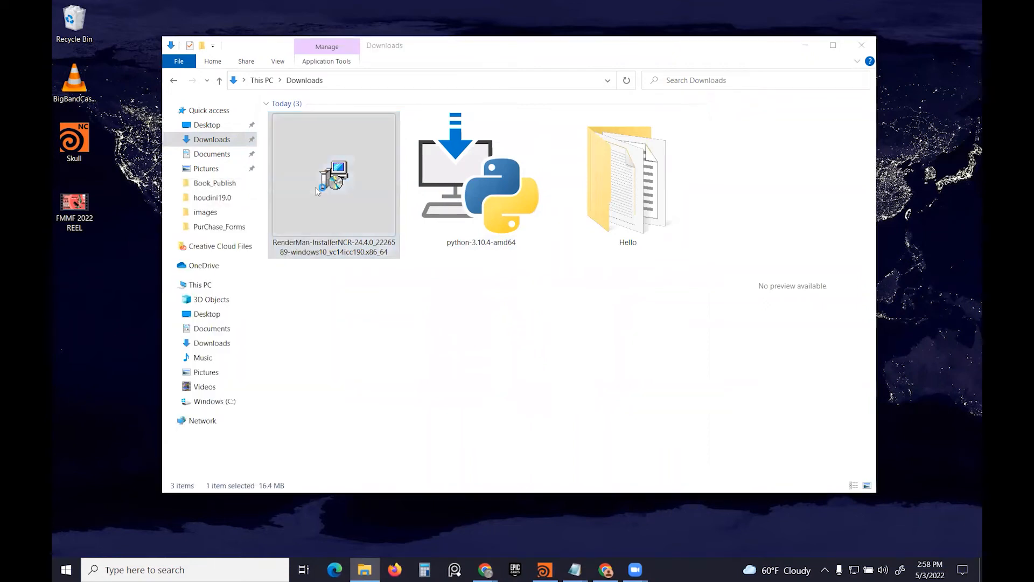
pyautogui.doubleClick(333, 175)
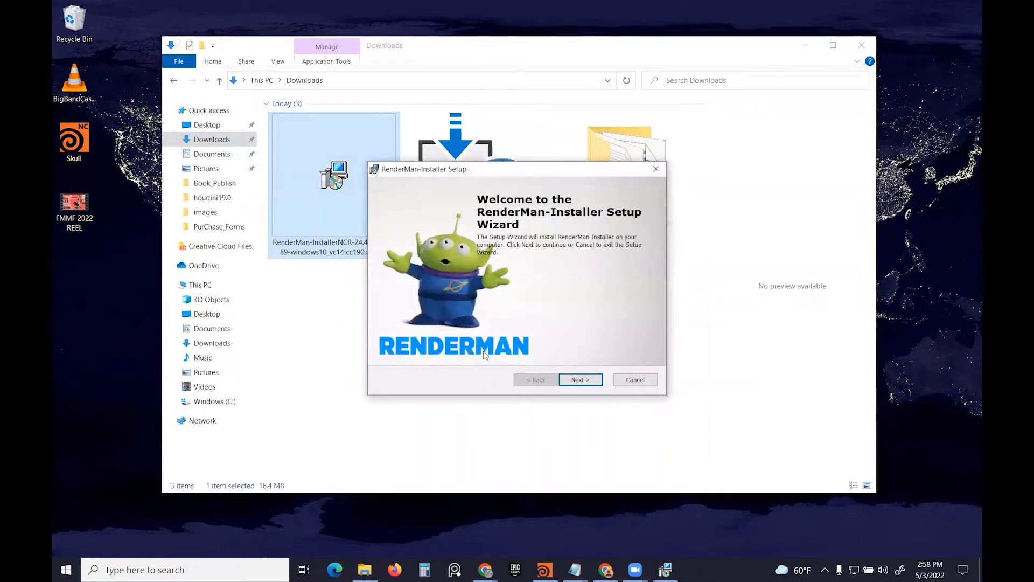
# Run the setup wizard, accepting the licence and installing to C:\Program Files\Pixar\.
pyautogui.click(580, 379)
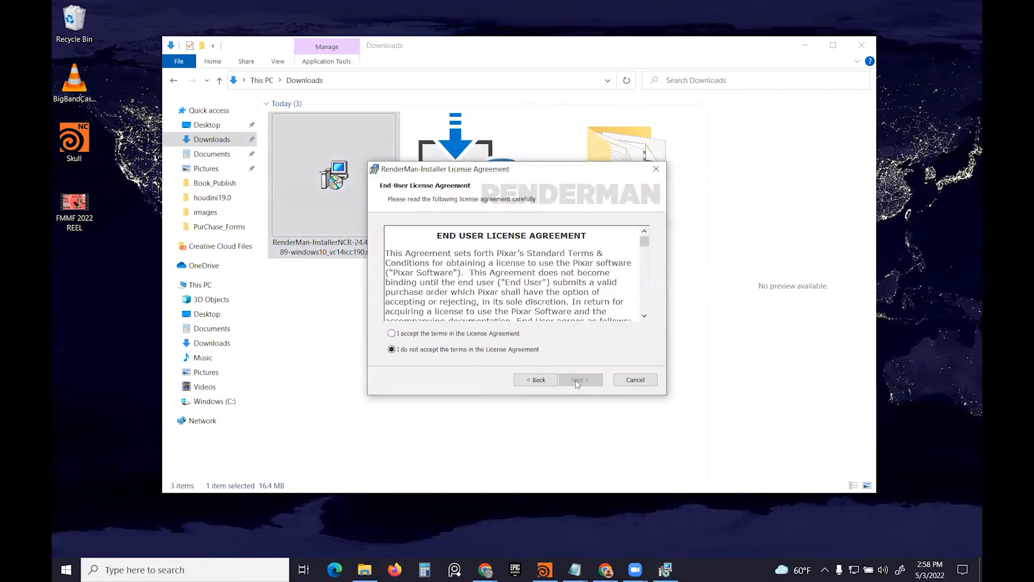
pyautogui.click(579, 379)
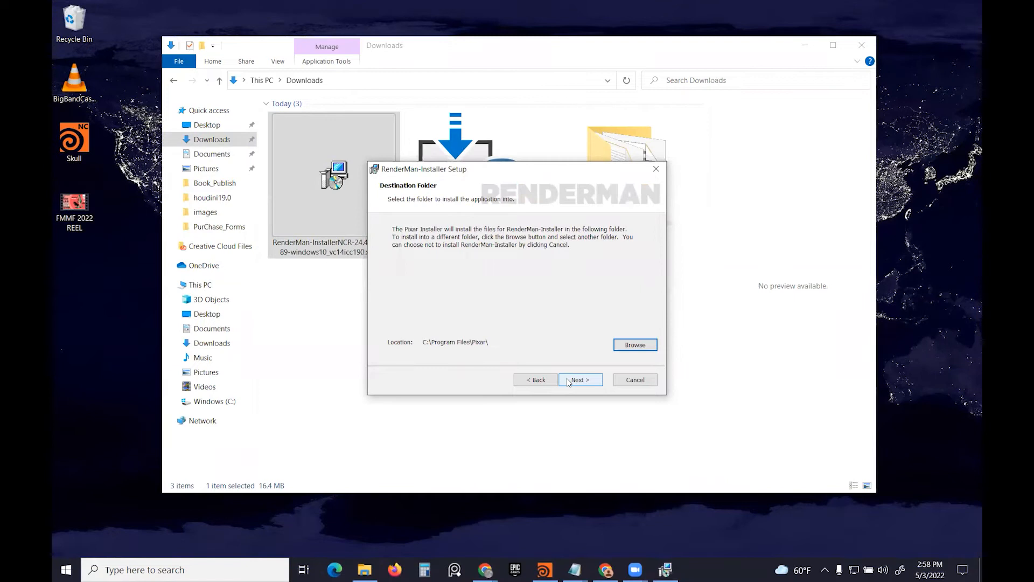
pyautogui.click(579, 380)
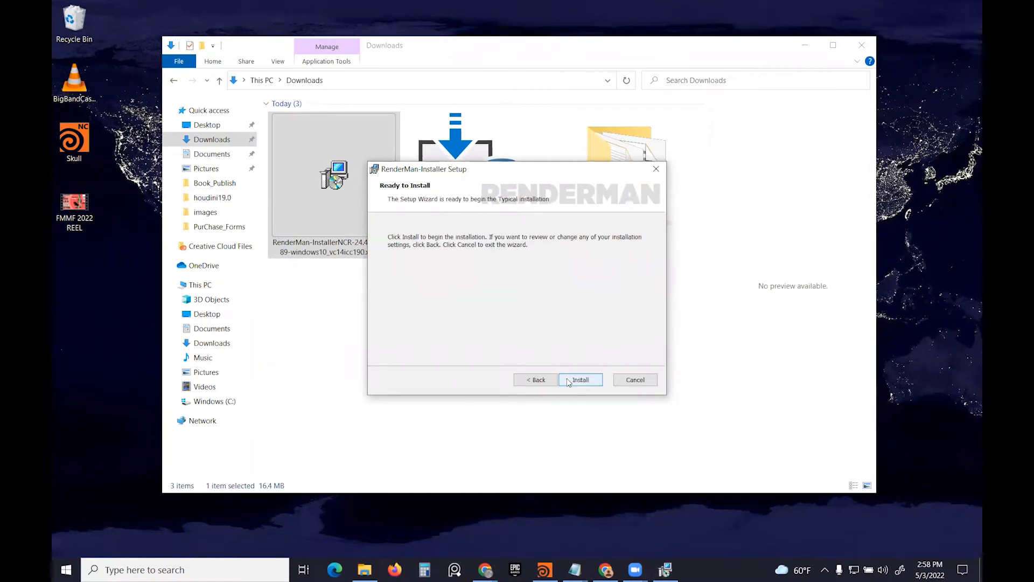
pyautogui.click(579, 379)
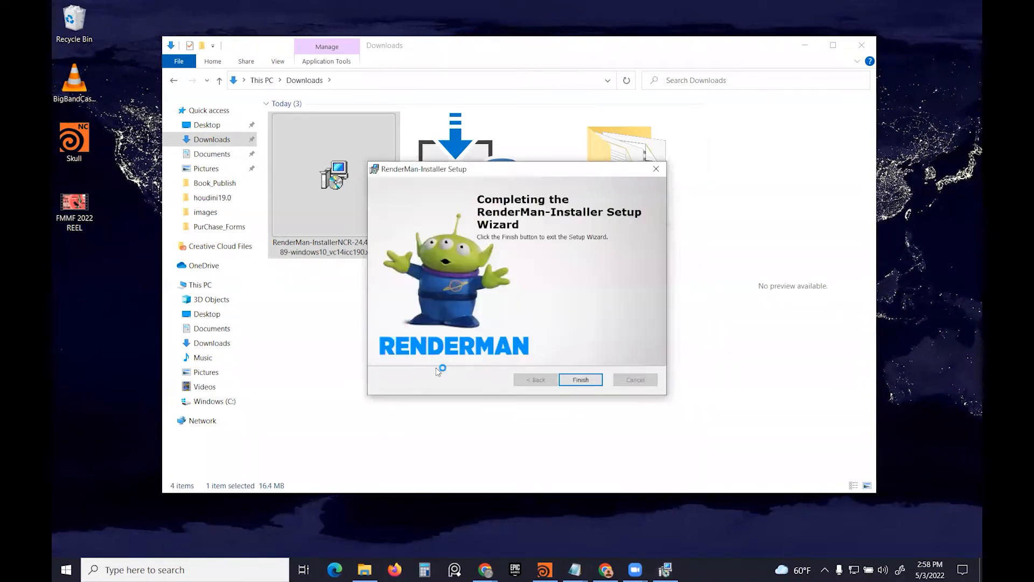
pyautogui.click(579, 379)
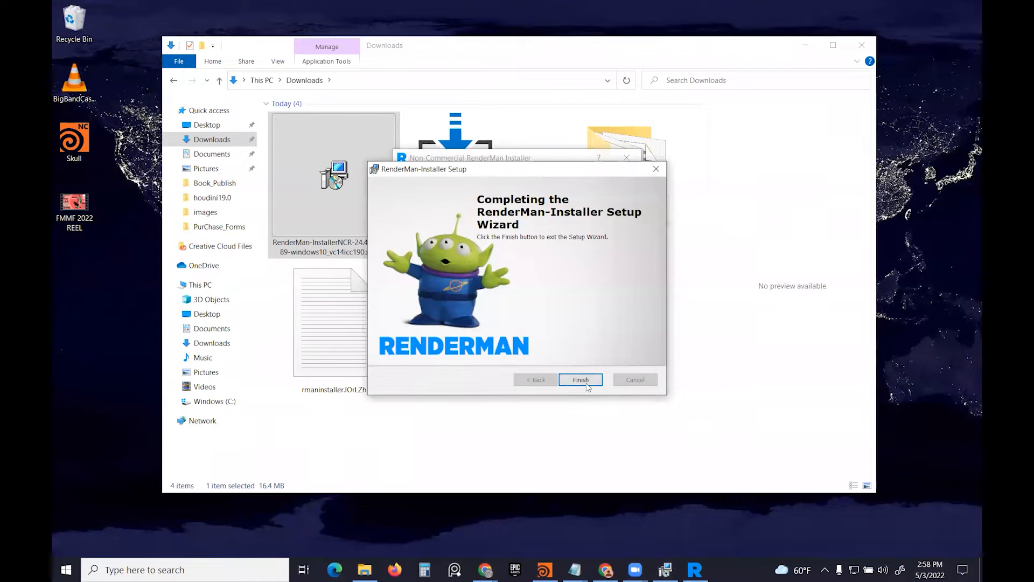
# Finish setup and log in to the Non-Commercial Installer with RenderMan Forum credentials.
pyautogui.click(579, 379)
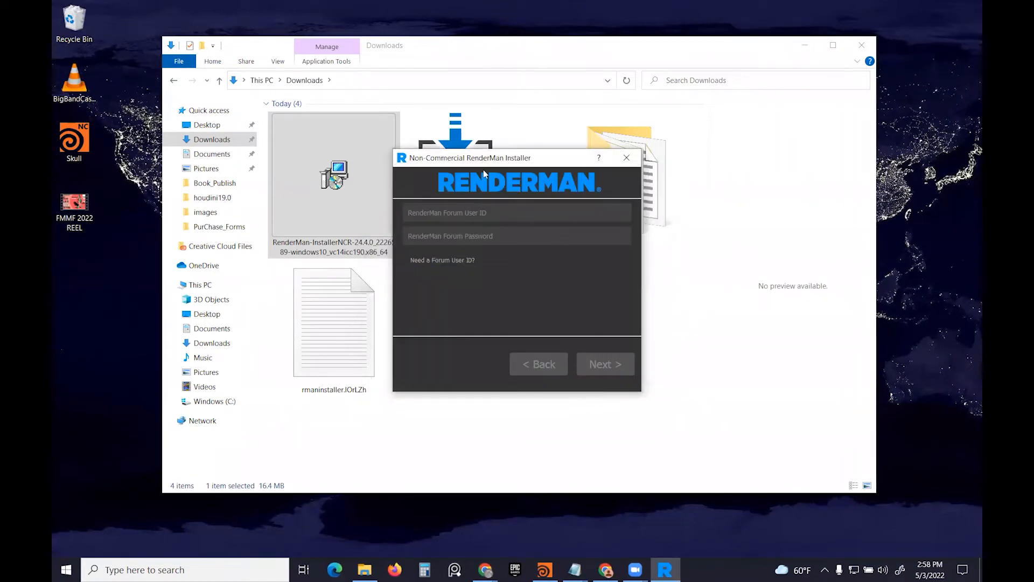
pyautogui.moveTo(469, 158); pyautogui.dragTo(473, 168)
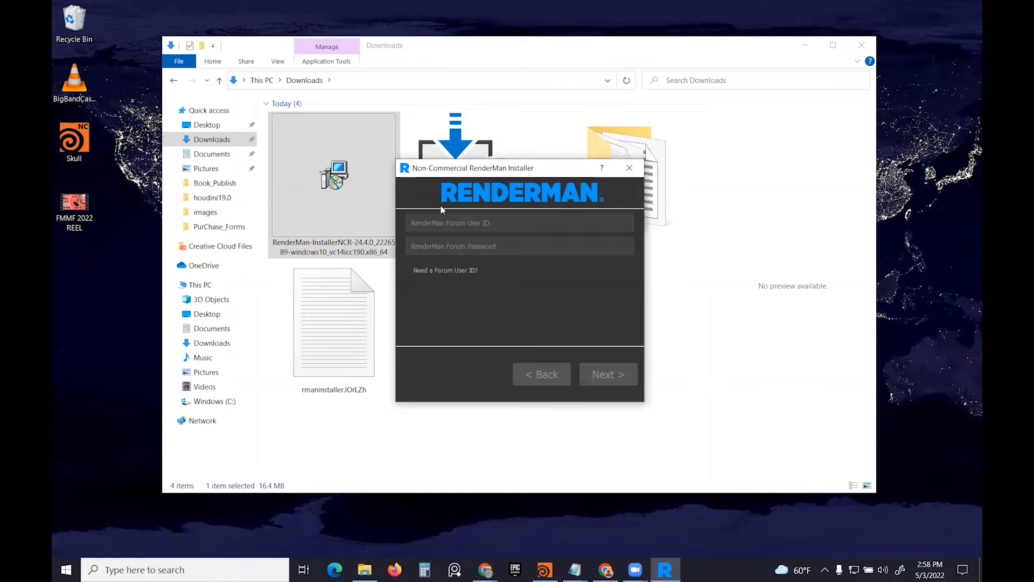
pyautogui.write('HYbine')
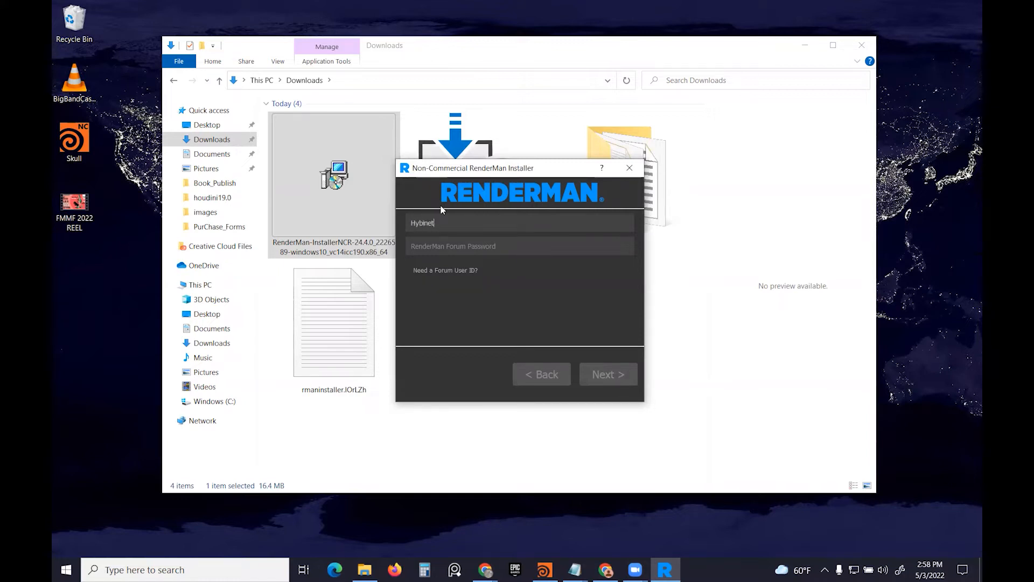
pyautogui.write('te')
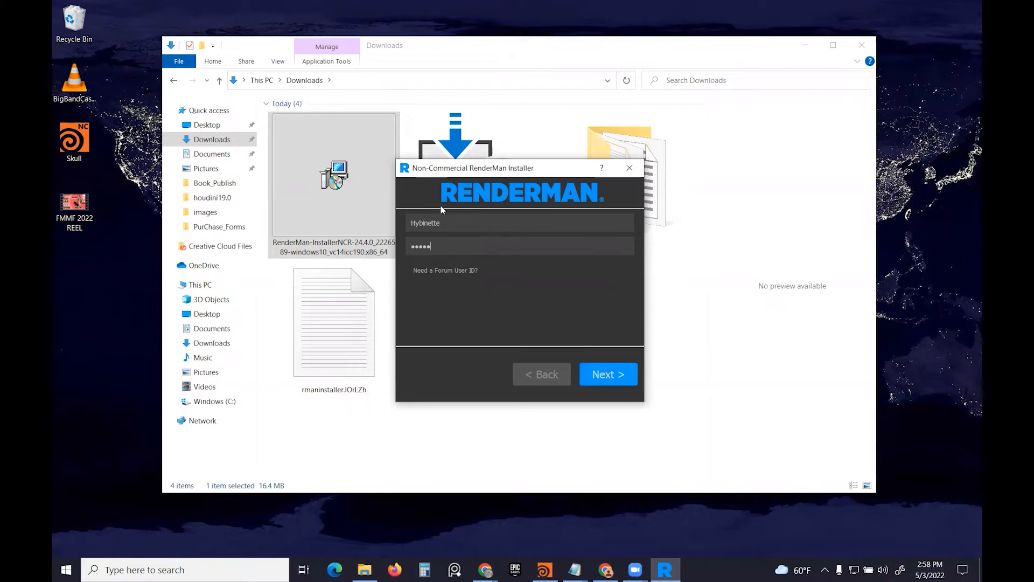
pyautogui.write('•••••')
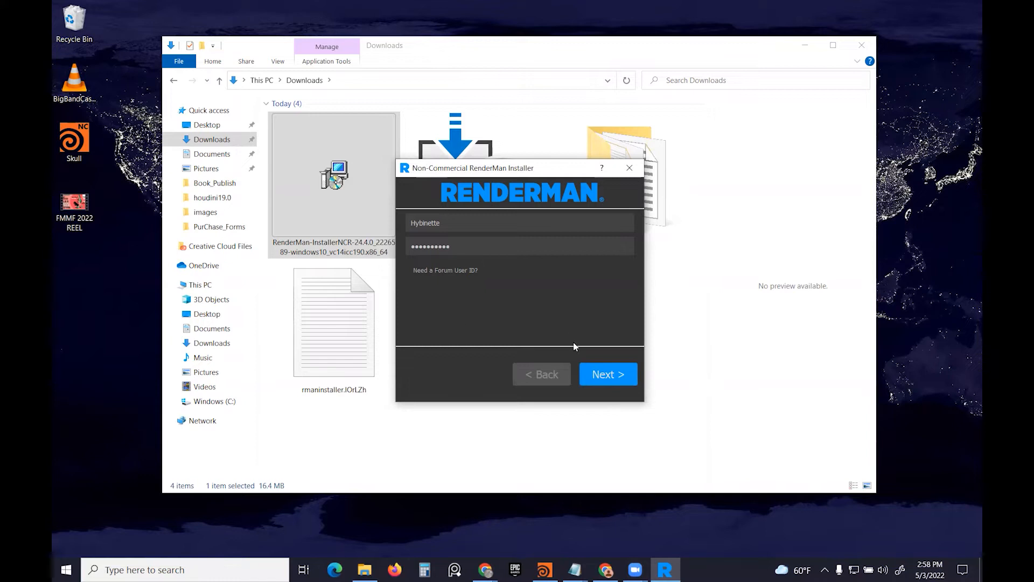
pyautogui.click(607, 374)
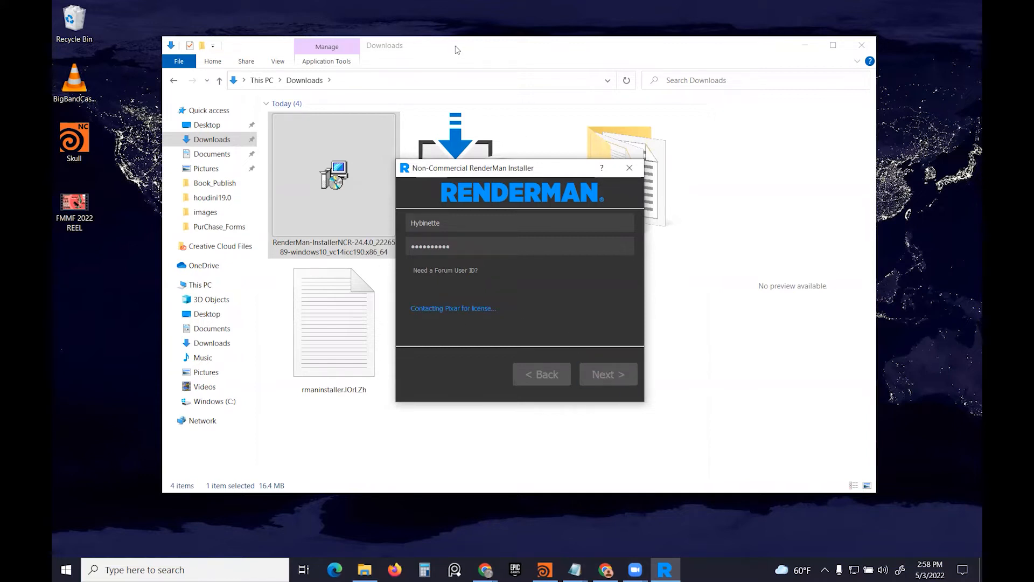
pyautogui.click(607, 374)
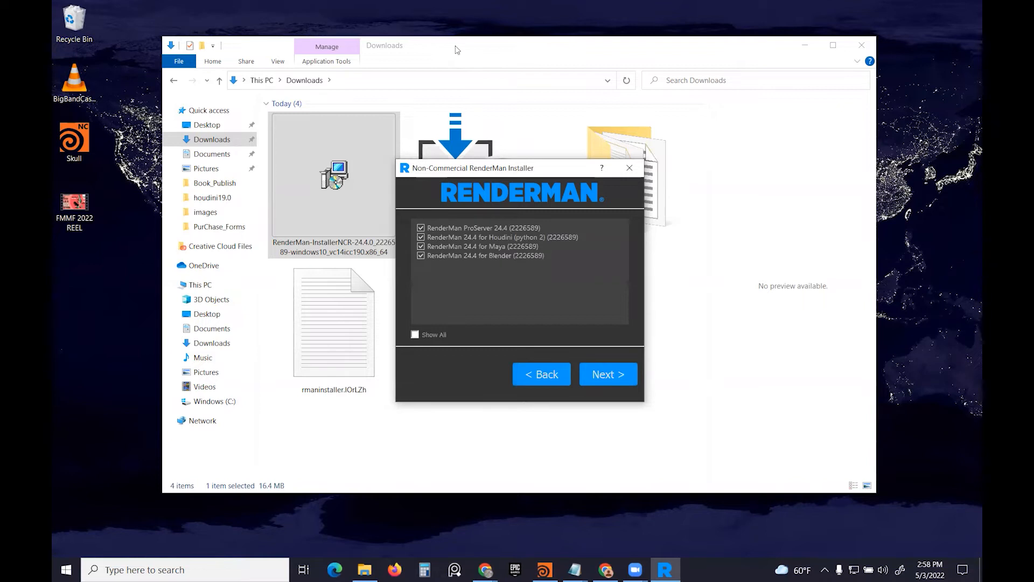
pyautogui.moveTo(607, 374)
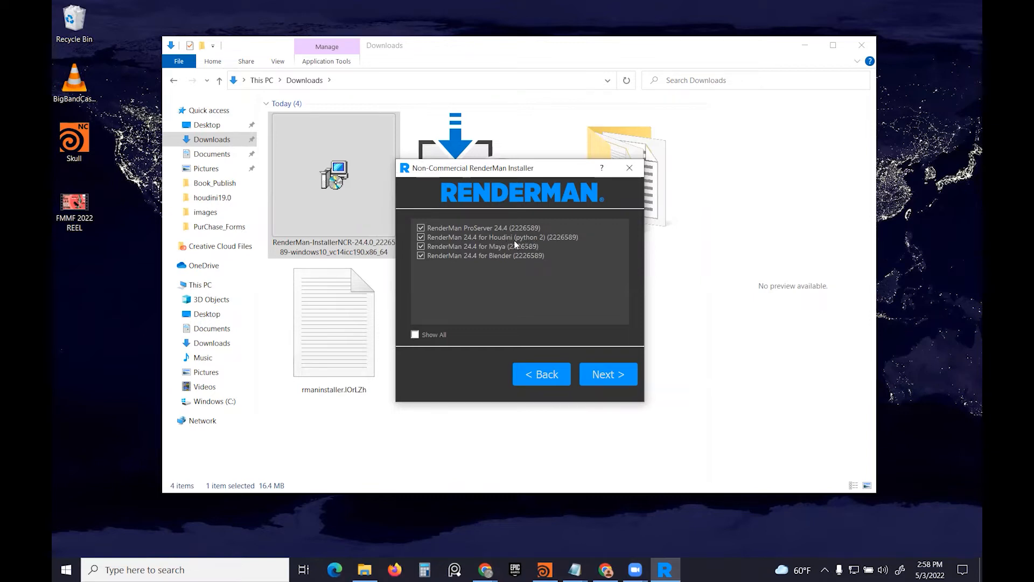
pyautogui.moveTo(526, 246)
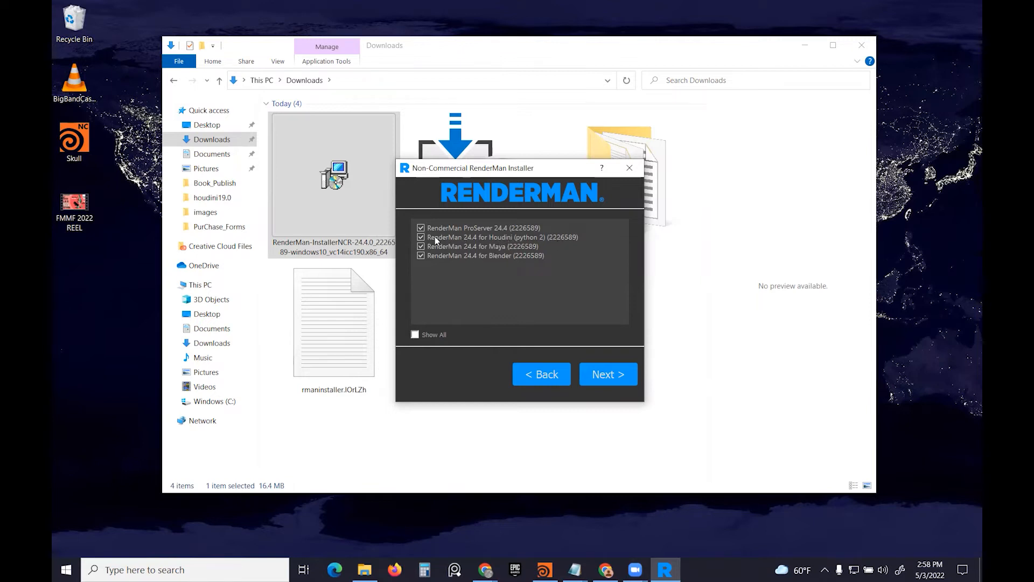
# Replace the Houdini python 2 package with Houdini python 3 and install.
pyautogui.click(421, 237)
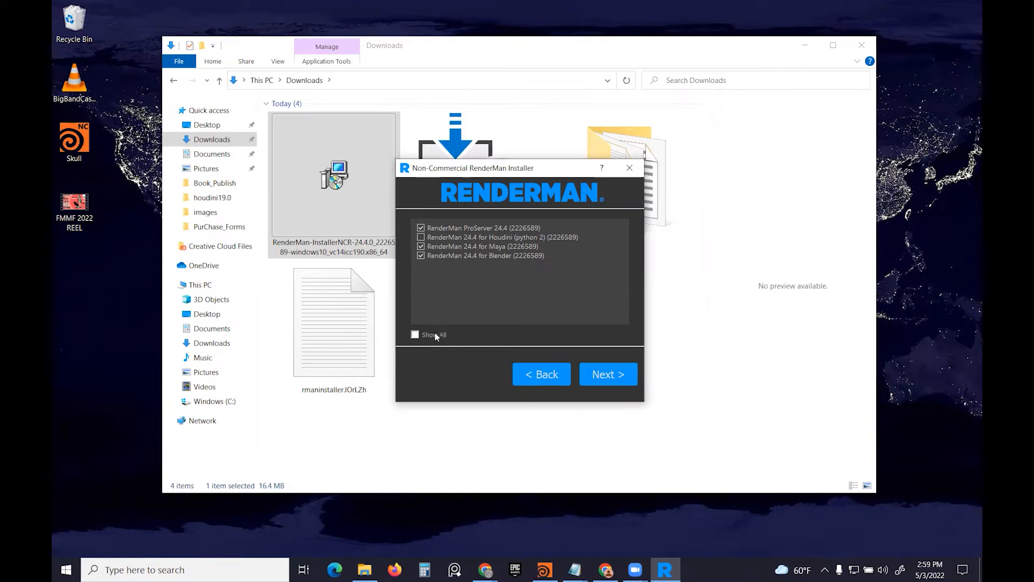
pyautogui.moveTo(409, 321)
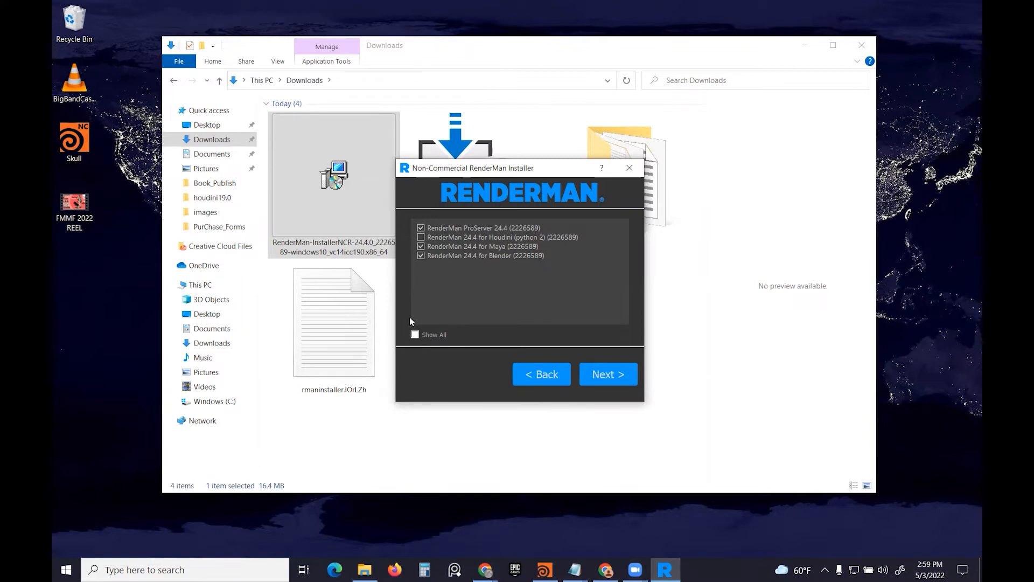
pyautogui.click(415, 334)
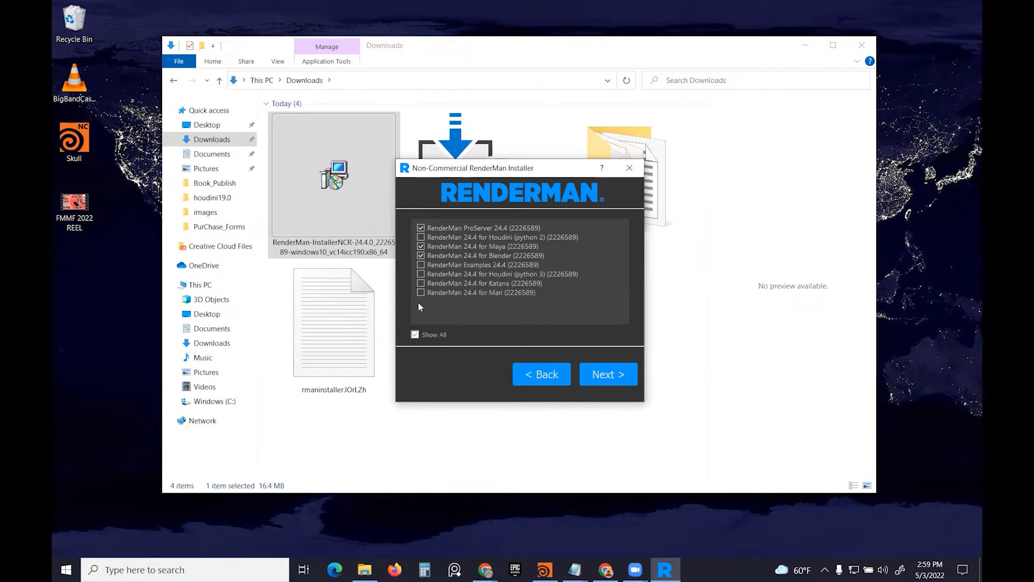
pyautogui.click(421, 274)
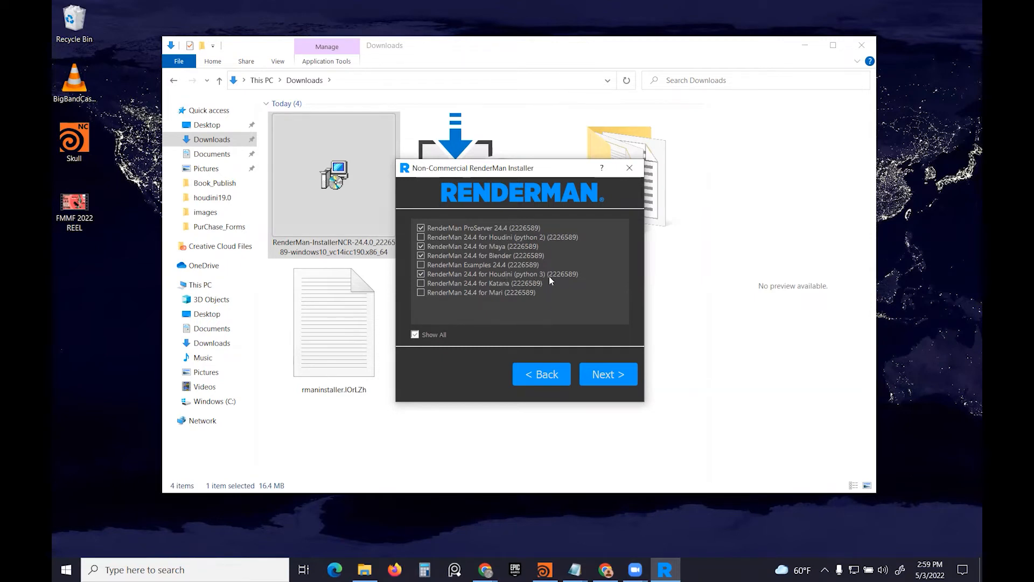
pyautogui.click(607, 374)
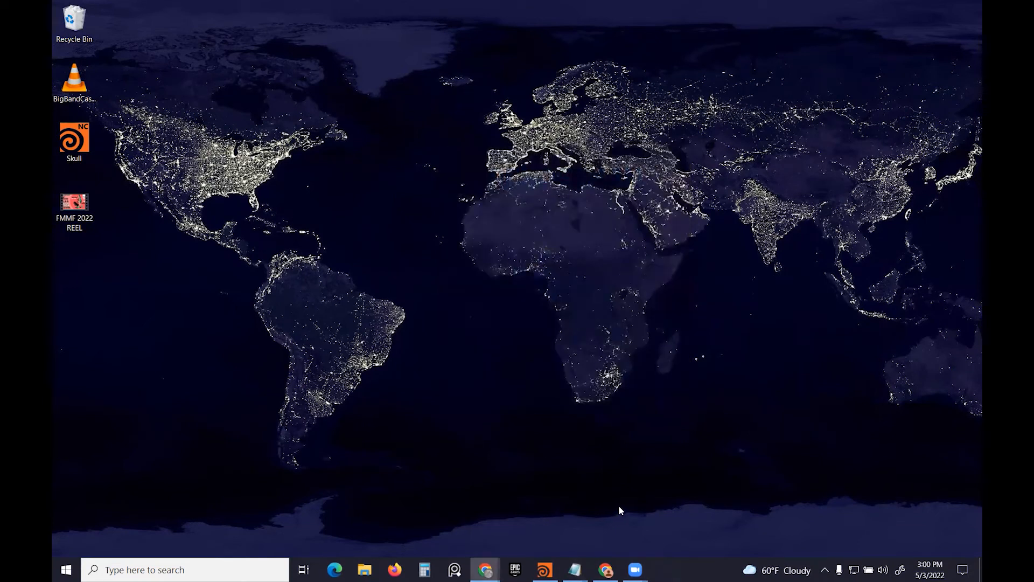
pyautogui.moveTo(904, 311)
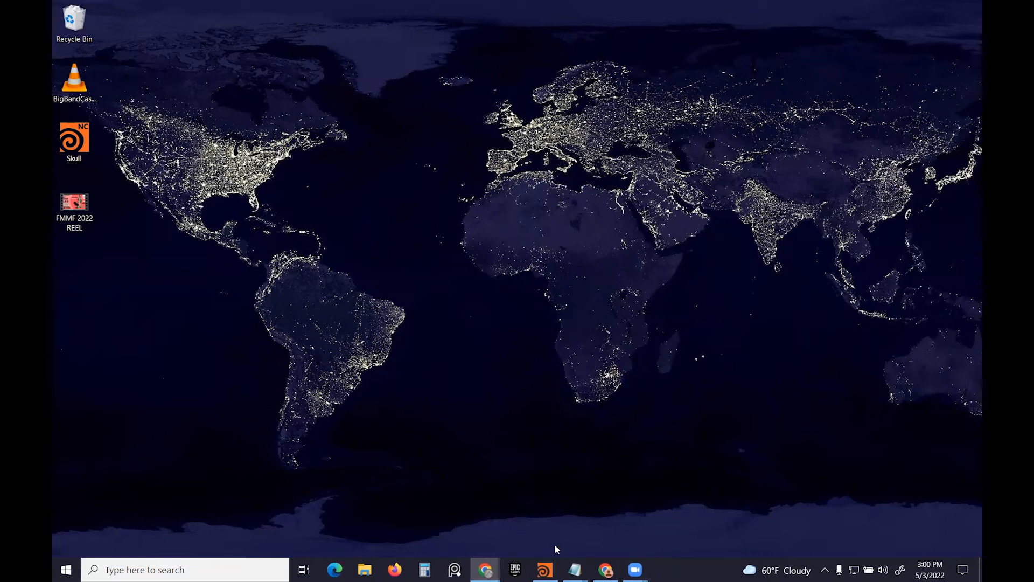
pyautogui.moveTo(573, 569)
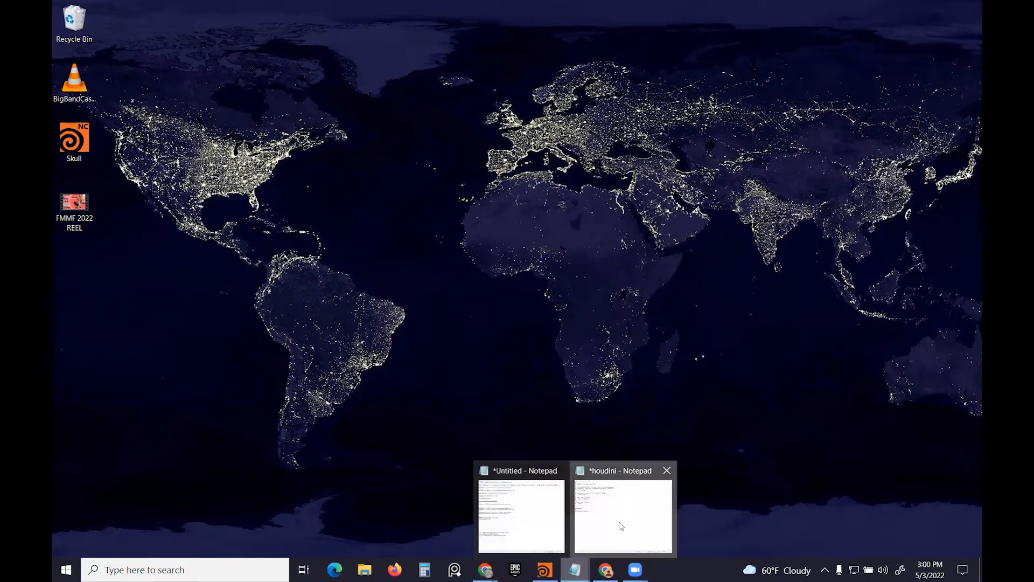
# Open Documents\houdini19.0 in File Explorer and return to houdini.env in Notepad.
pyautogui.click(622, 514)
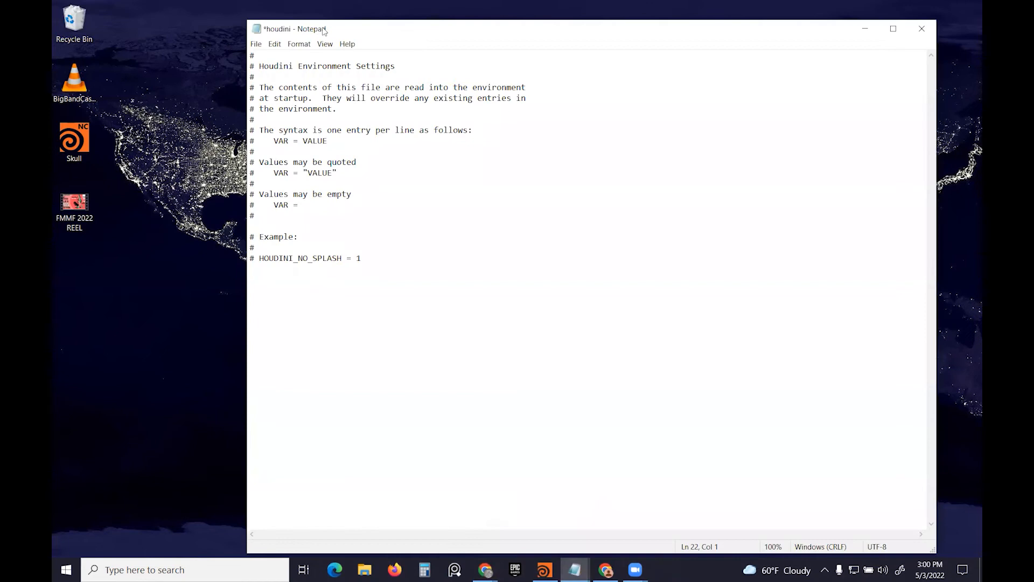
pyautogui.click(364, 569)
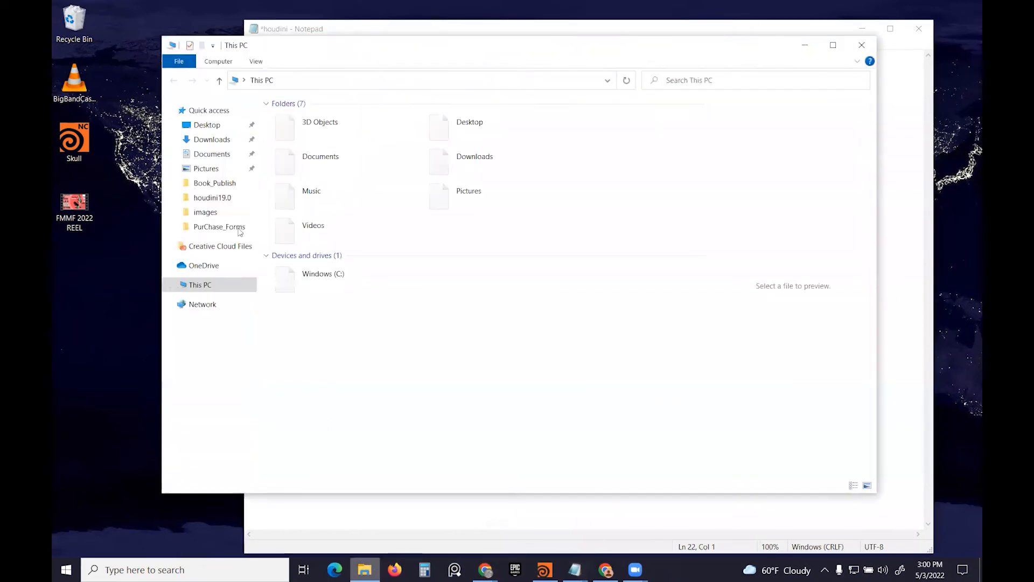
pyautogui.doubleClick(213, 197)
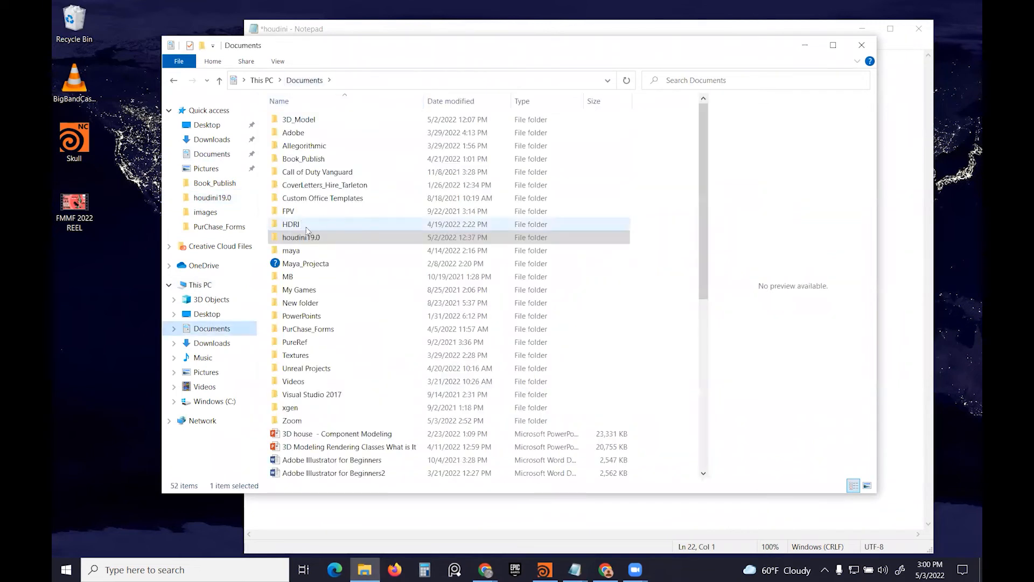
pyautogui.doubleClick(301, 237)
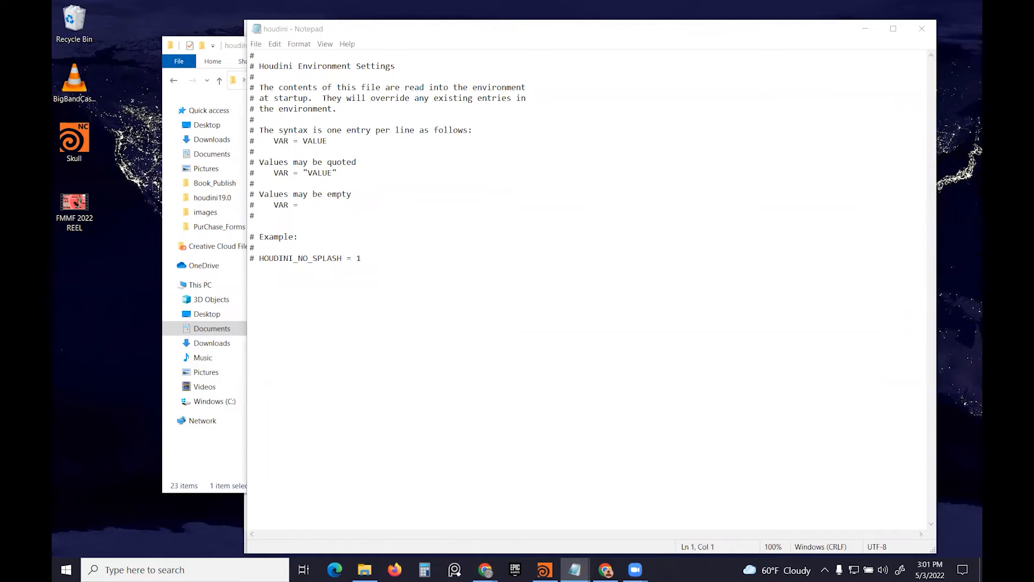
pyautogui.click(511, 300)
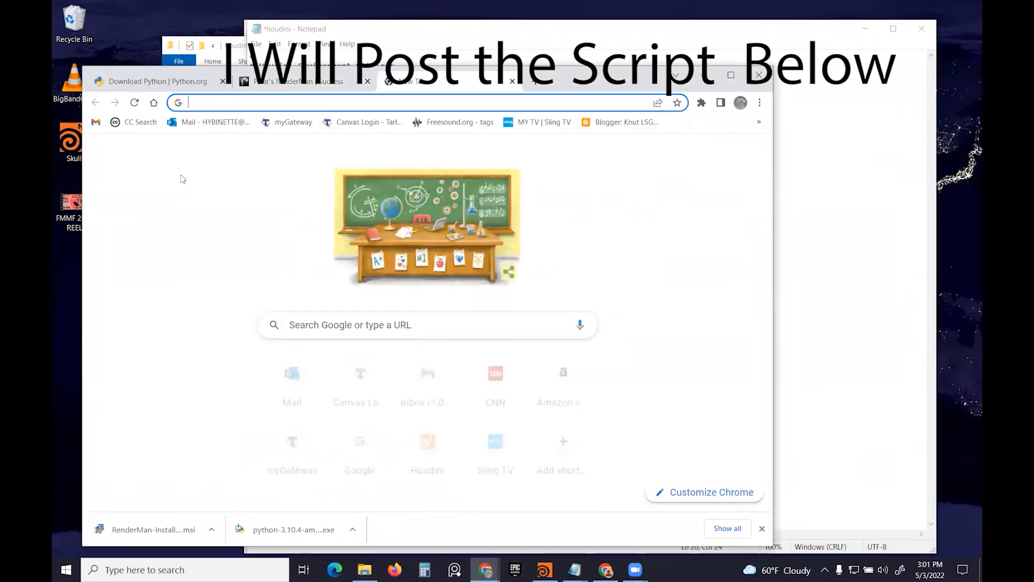
# Open the 'Installation of RenderMan for Houdini' guide and scroll to the houdini.env locations.
pyautogui.write('insta')
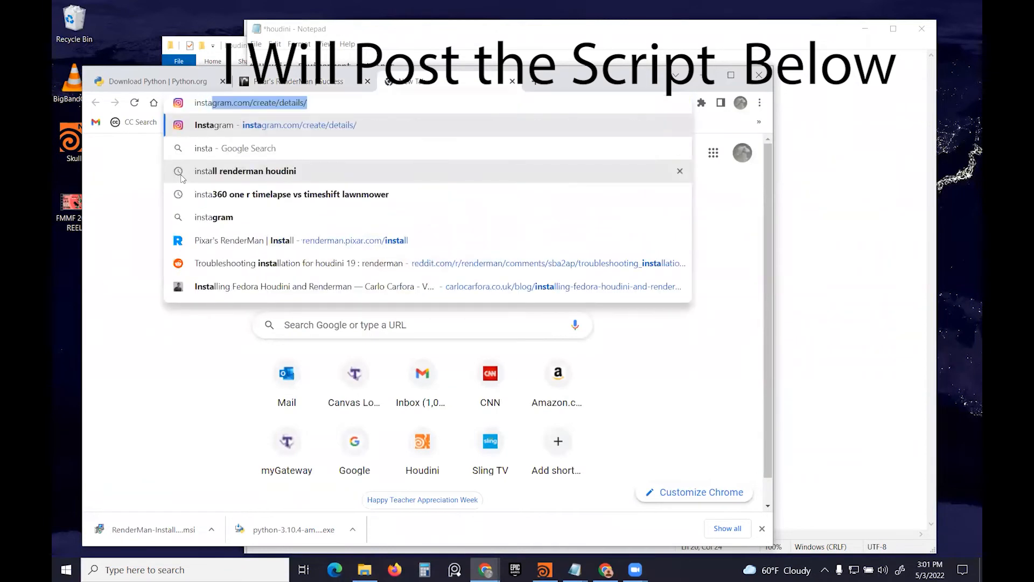
pyautogui.click(245, 171)
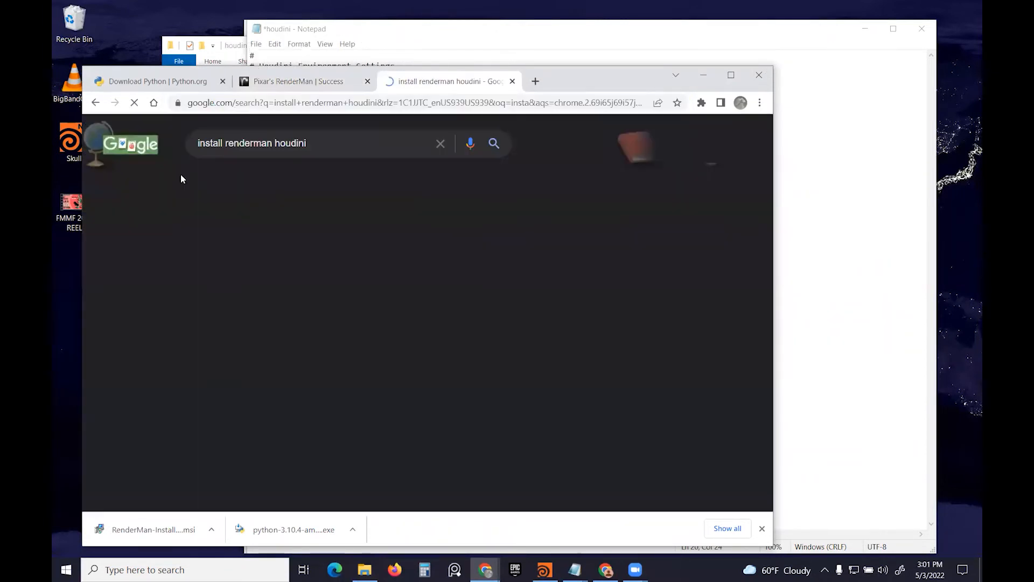
pyautogui.click(494, 143)
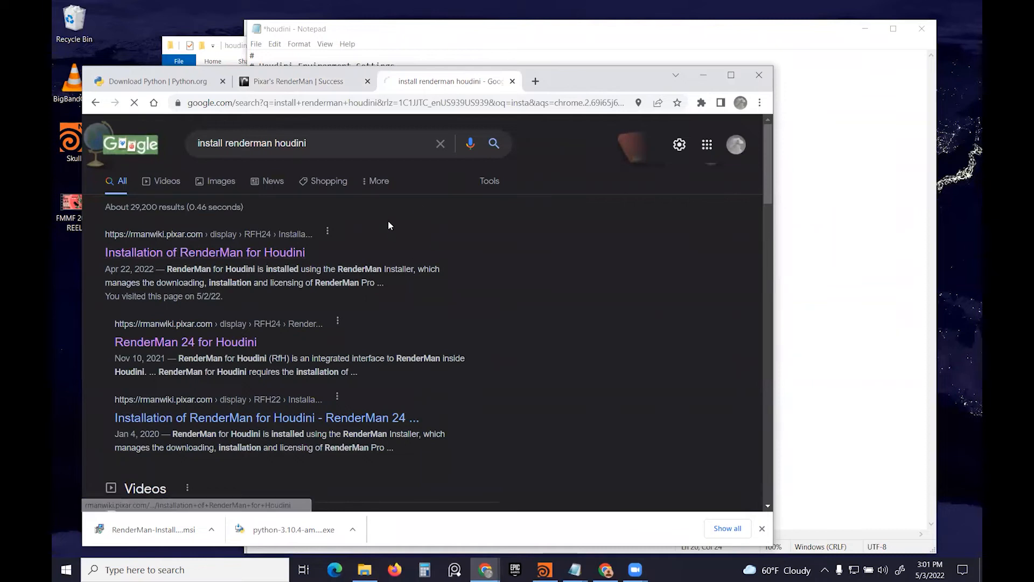
pyautogui.click(205, 252)
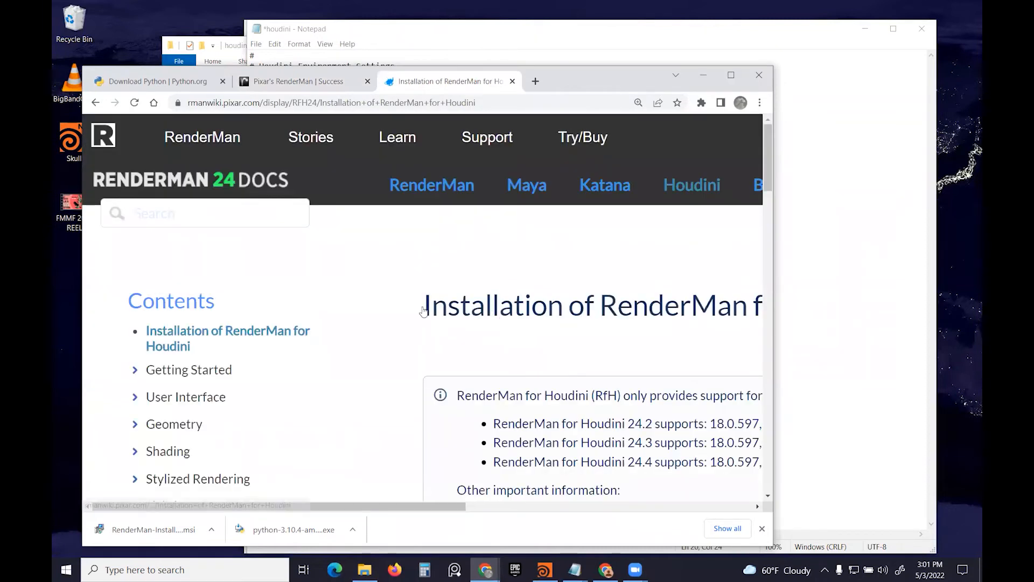
pyautogui.scroll(-3)
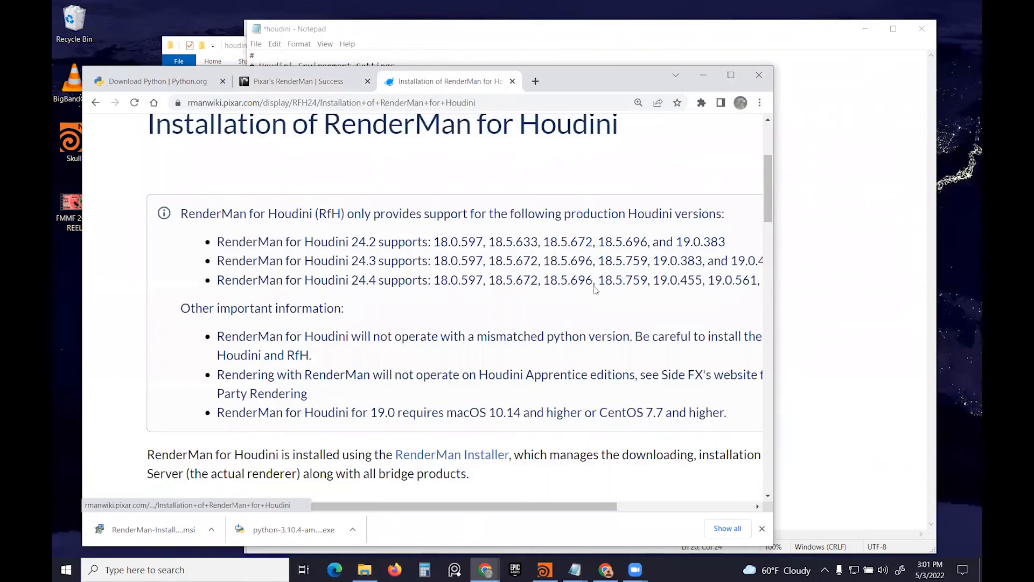
pyautogui.scroll(-3)
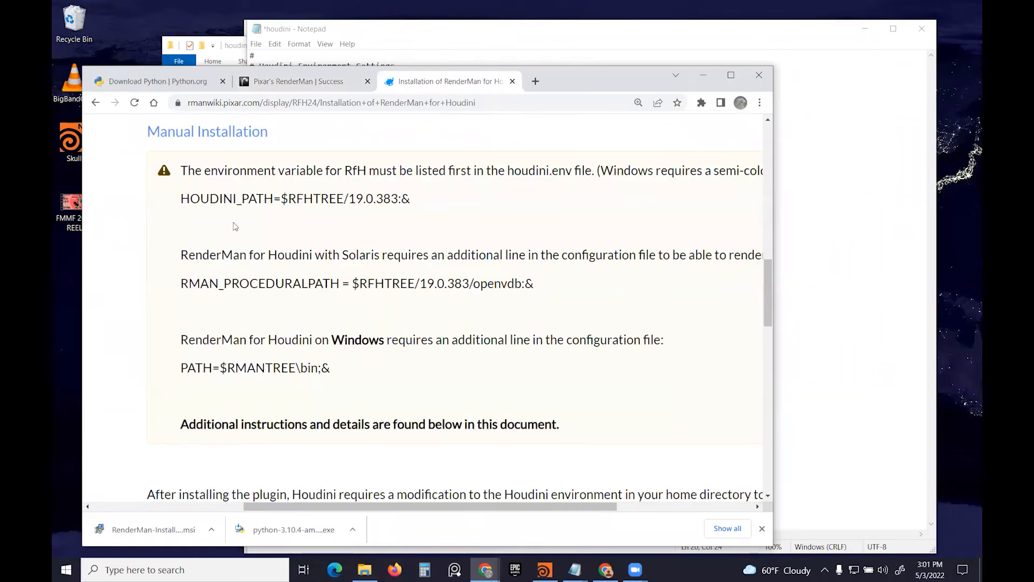
pyautogui.scroll(-3)
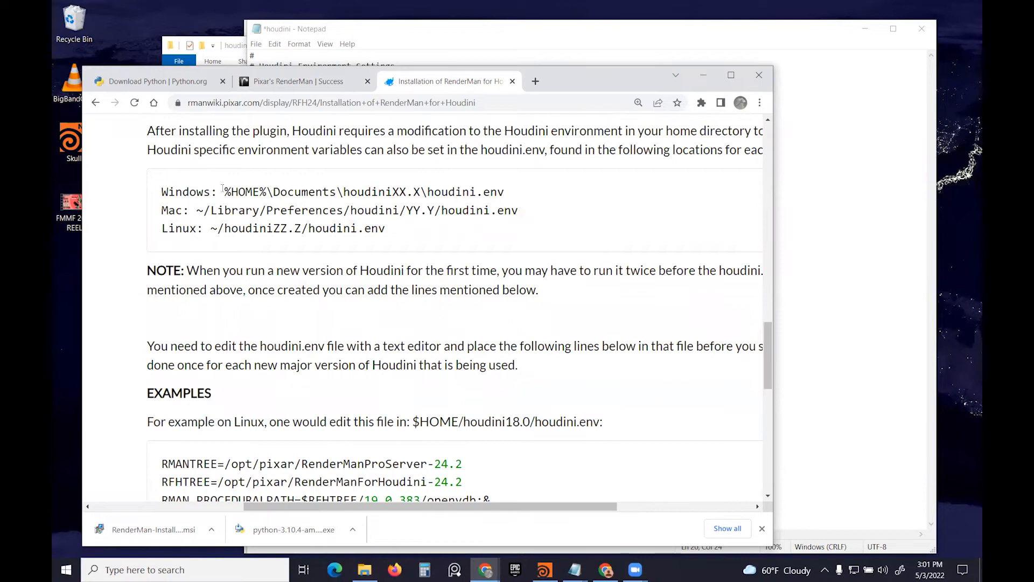
pyautogui.moveTo(226, 191); pyautogui.dragTo(503, 191)
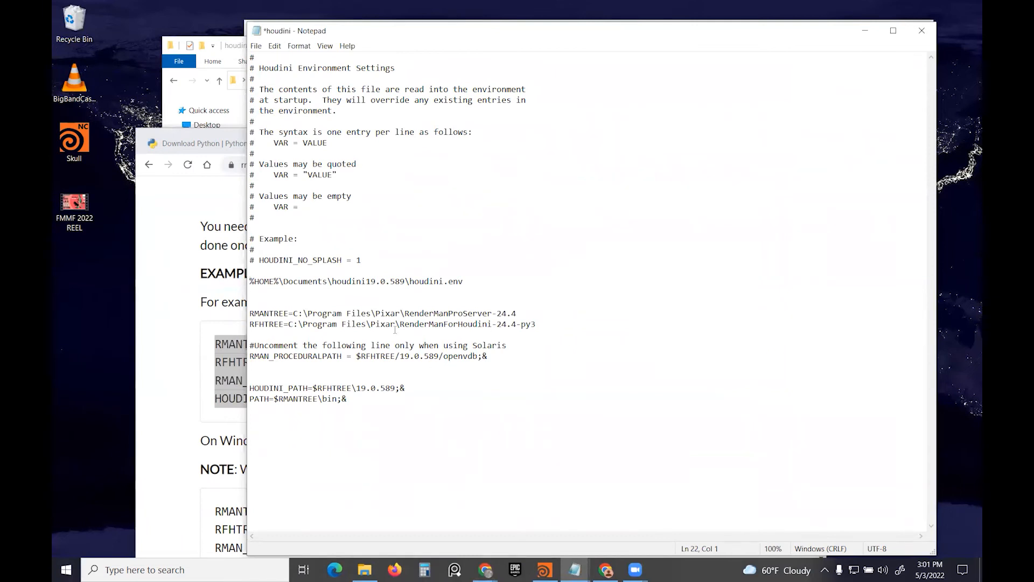
pyautogui.moveTo(426, 338)
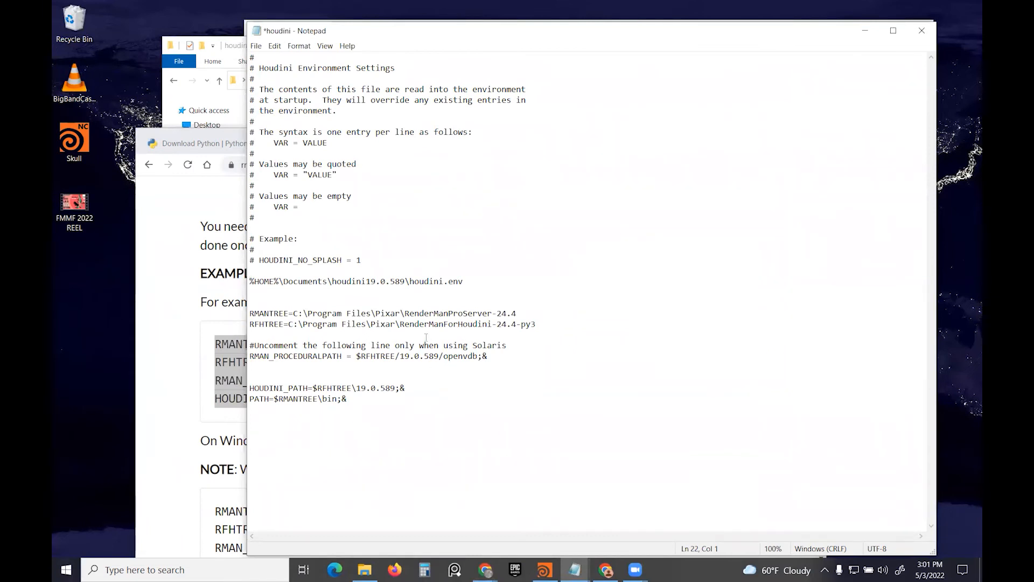
# Inspect the RFHTREE path entry in houdini.env.
pyautogui.click(535, 324)
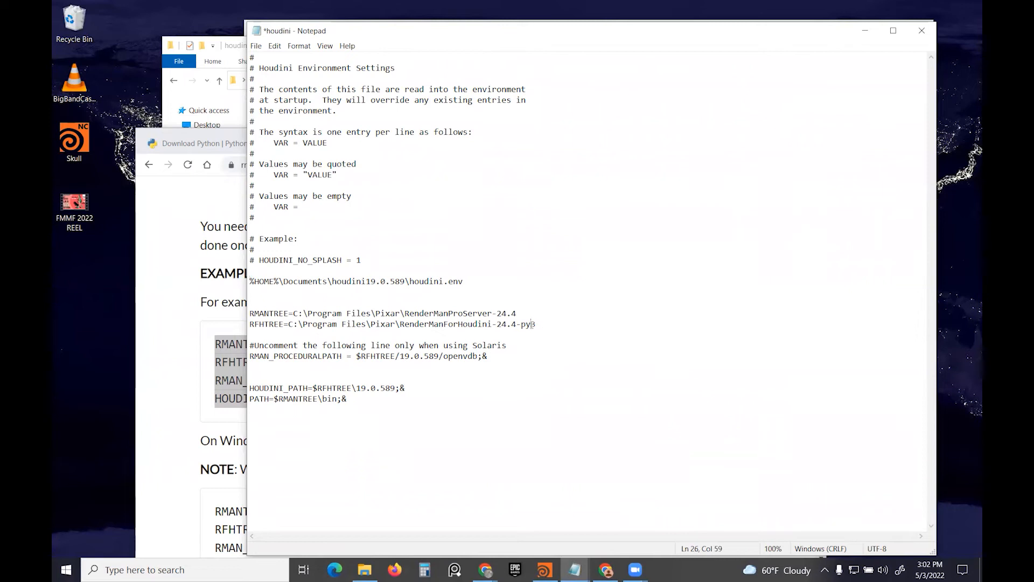
pyautogui.doubleClick(526, 324)
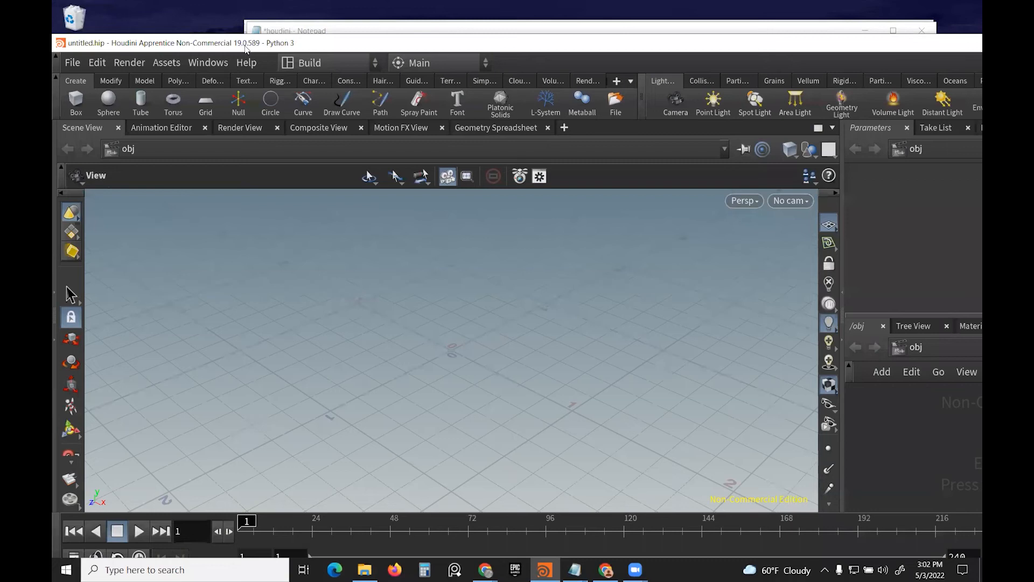
pyautogui.moveTo(394, 50)
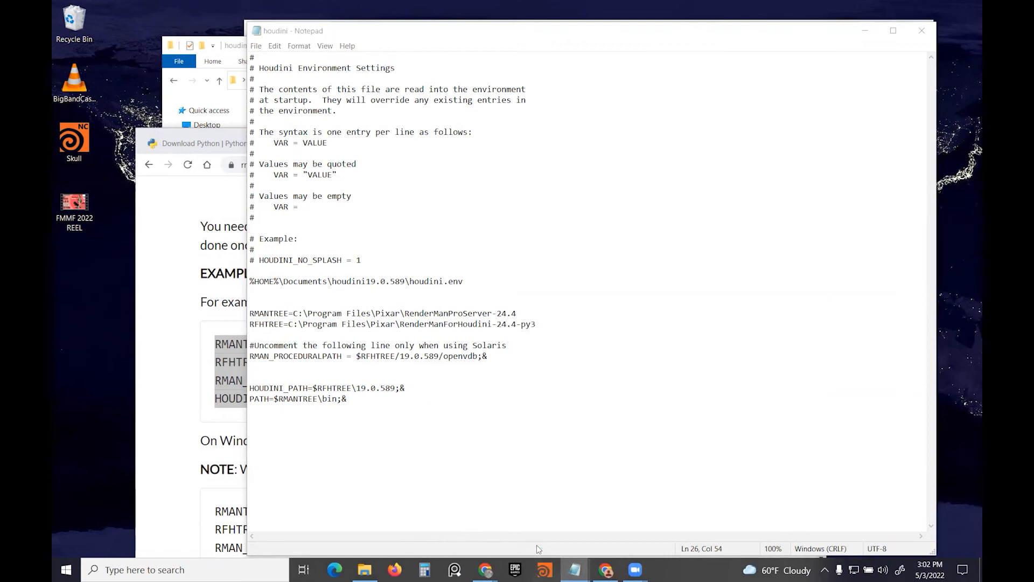
# Relaunch Houdini from the taskbar so it reads the updated houdini.env.
pyautogui.click(544, 570)
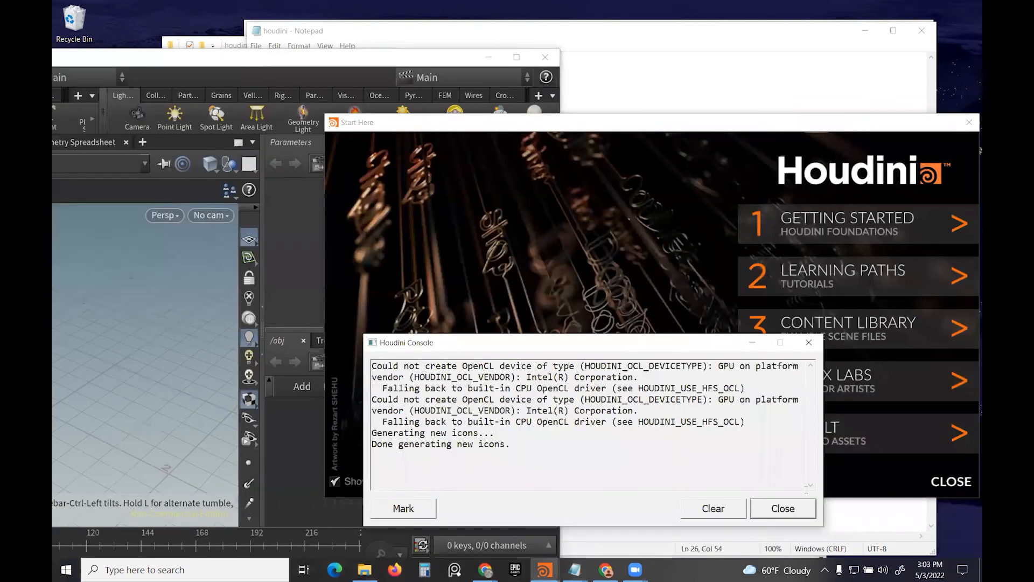
# Dismiss the console and Start Here window, then enable the RenderMan 24 shelf.
pyautogui.click(783, 508)
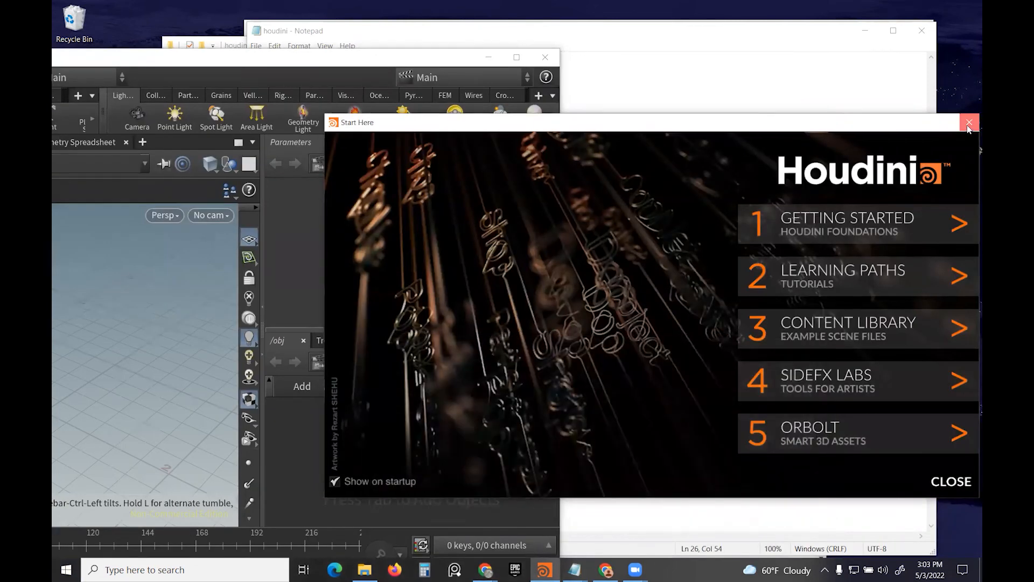
pyautogui.click(969, 123)
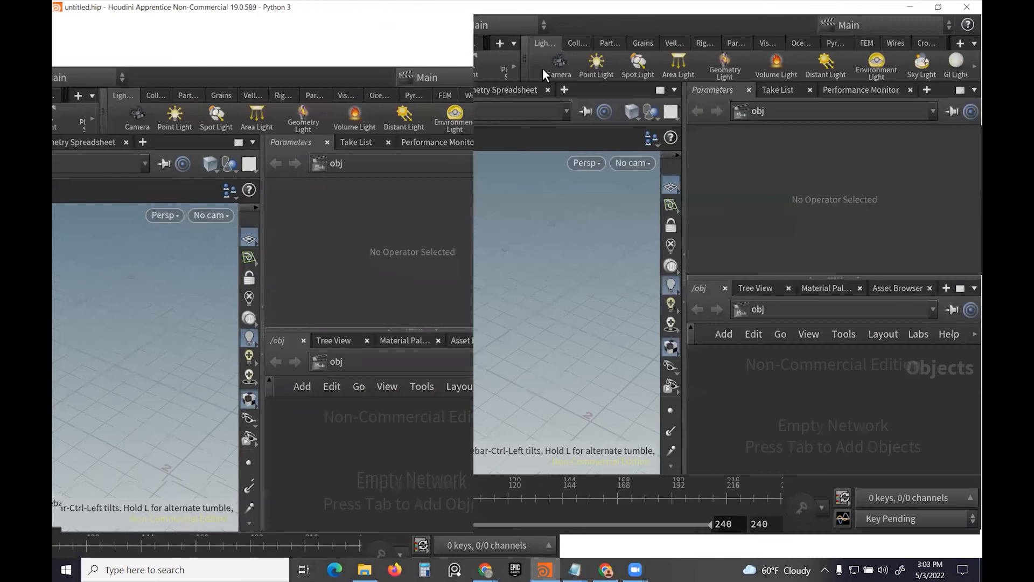
pyautogui.click(499, 43)
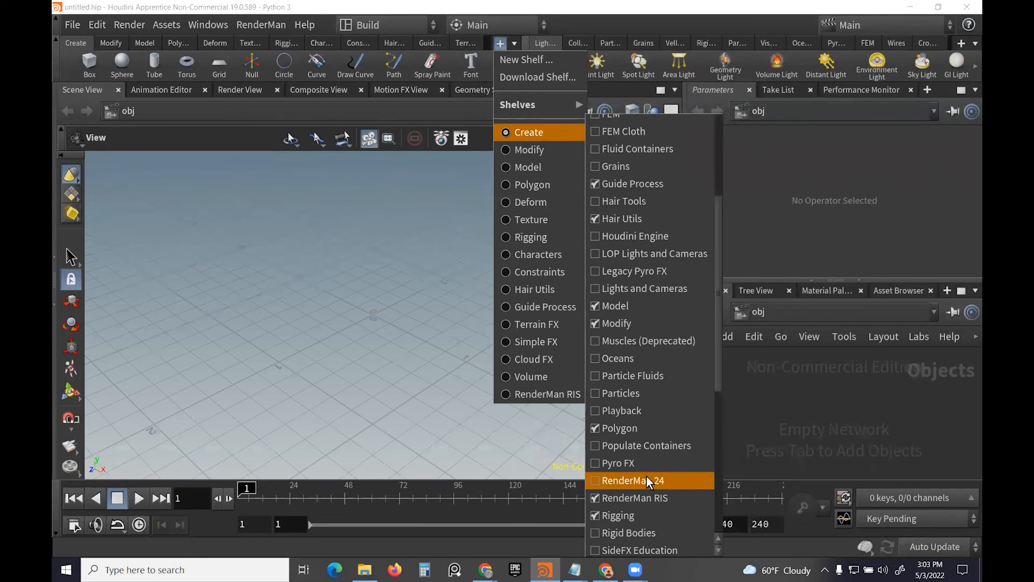
pyautogui.click(633, 480)
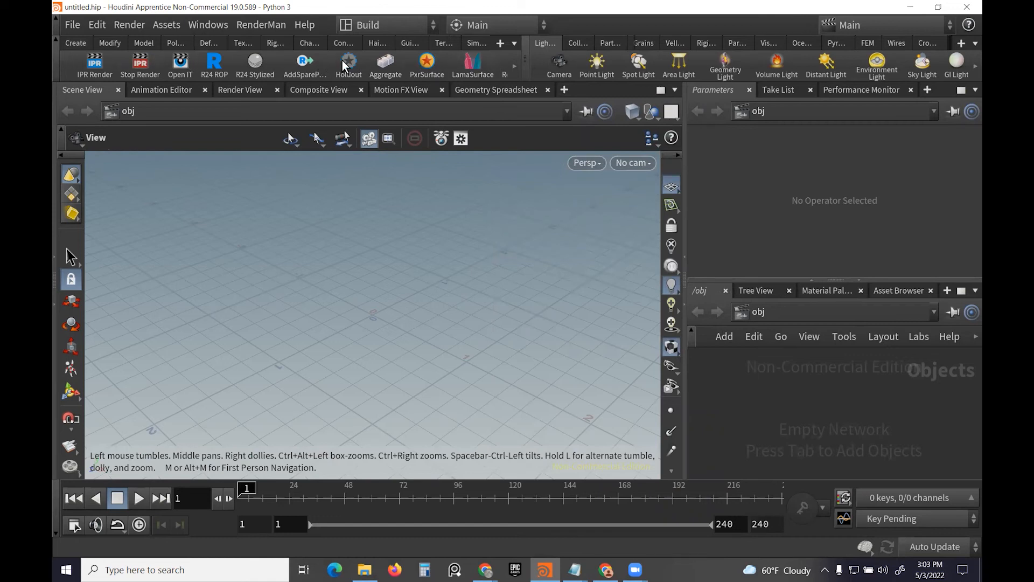
pyautogui.moveTo(462, 536)
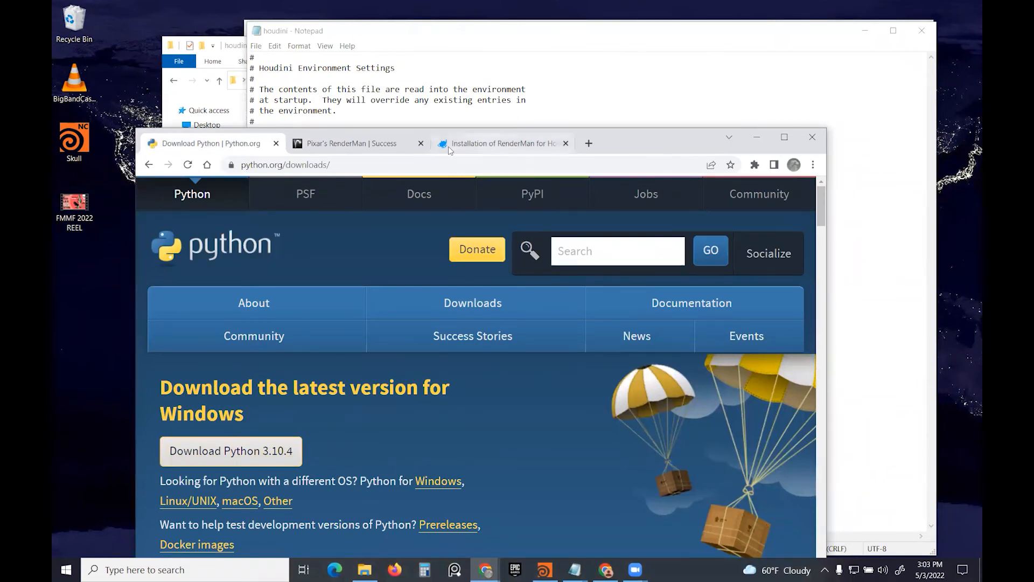
# Browse the installation guide tab, then the RenderMan registration success tab.
pyautogui.click(501, 143)
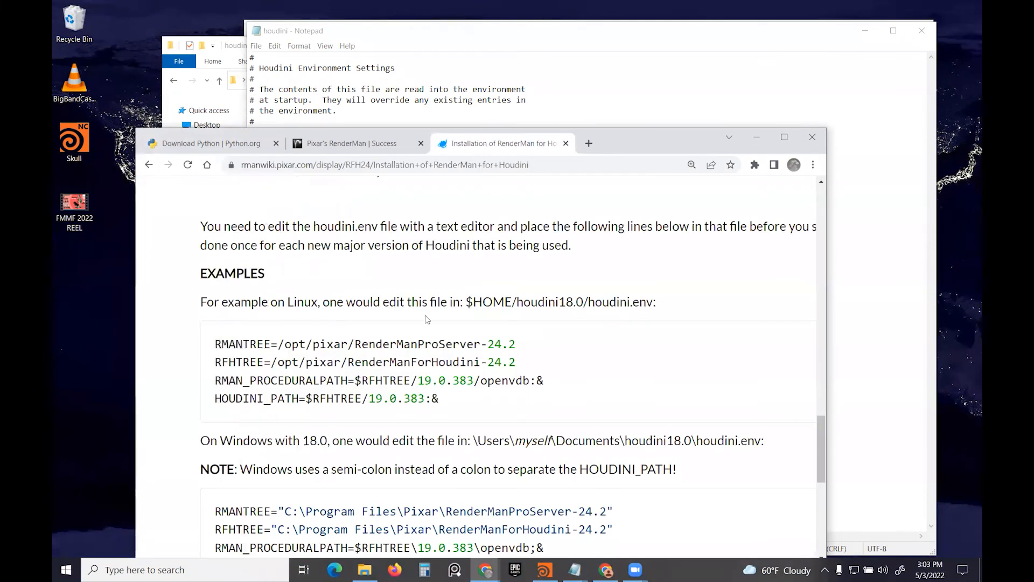
pyautogui.click(350, 143)
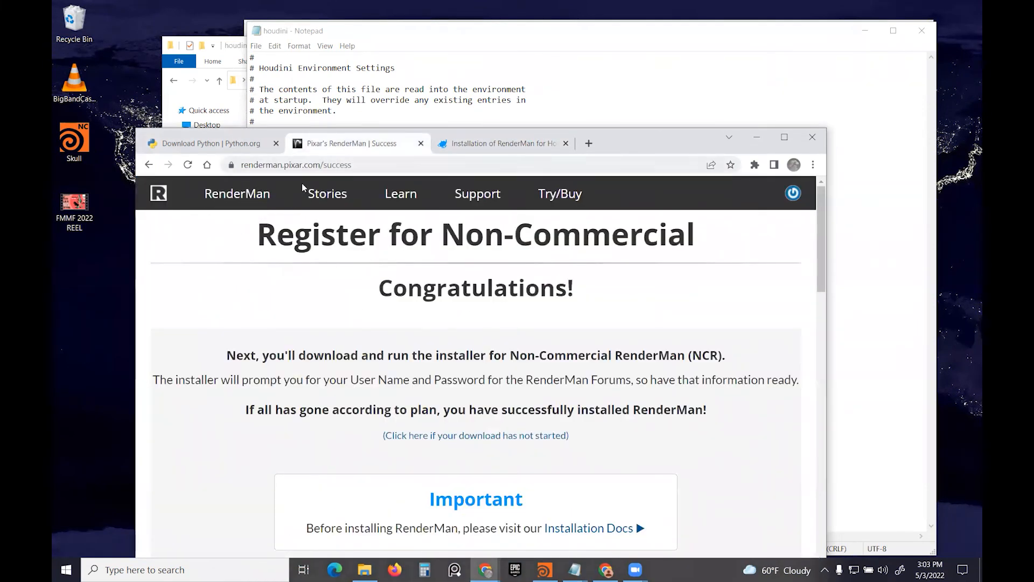
pyautogui.scroll(-3)
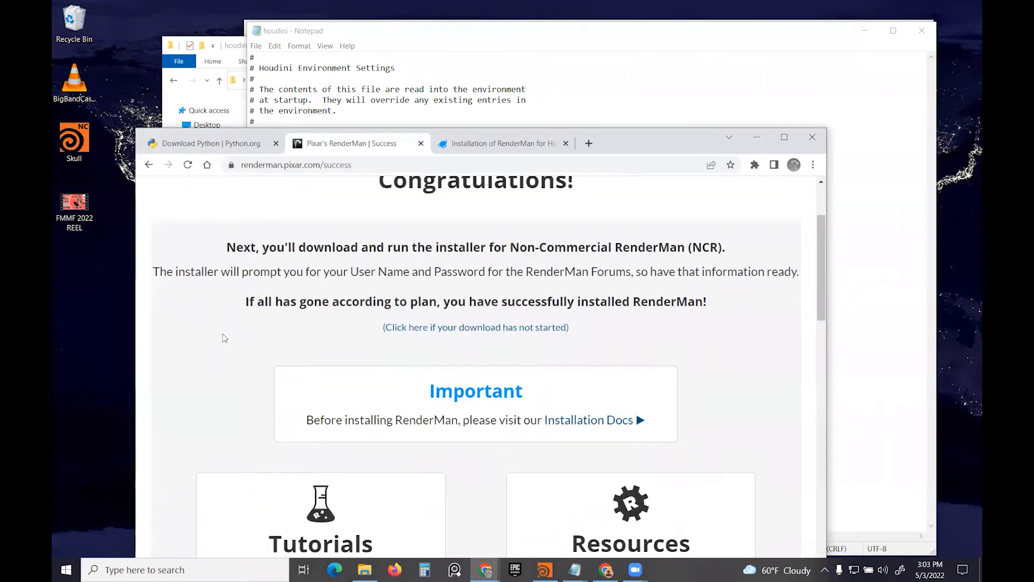
pyautogui.scroll(3)
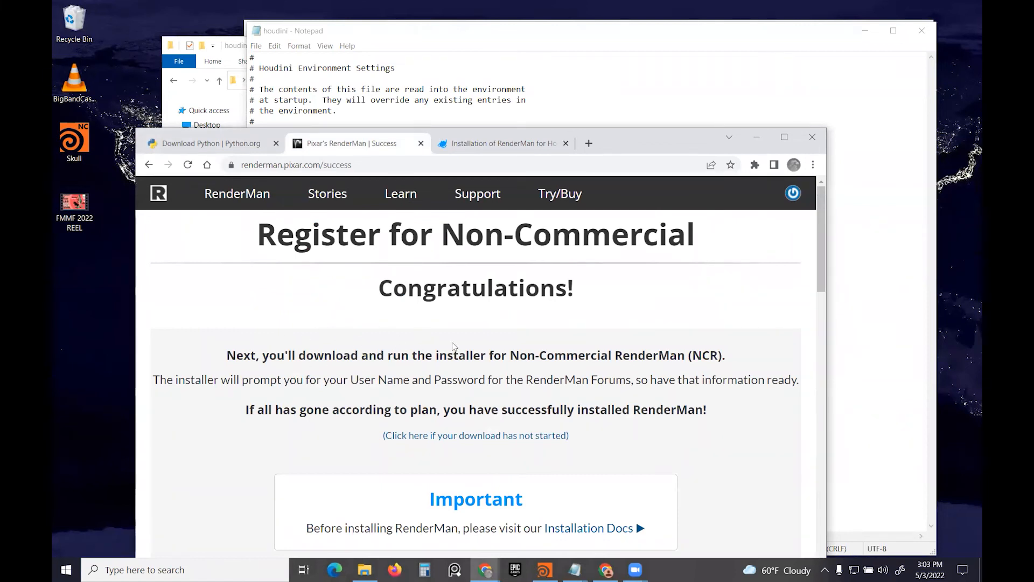
pyautogui.moveTo(662, 156)
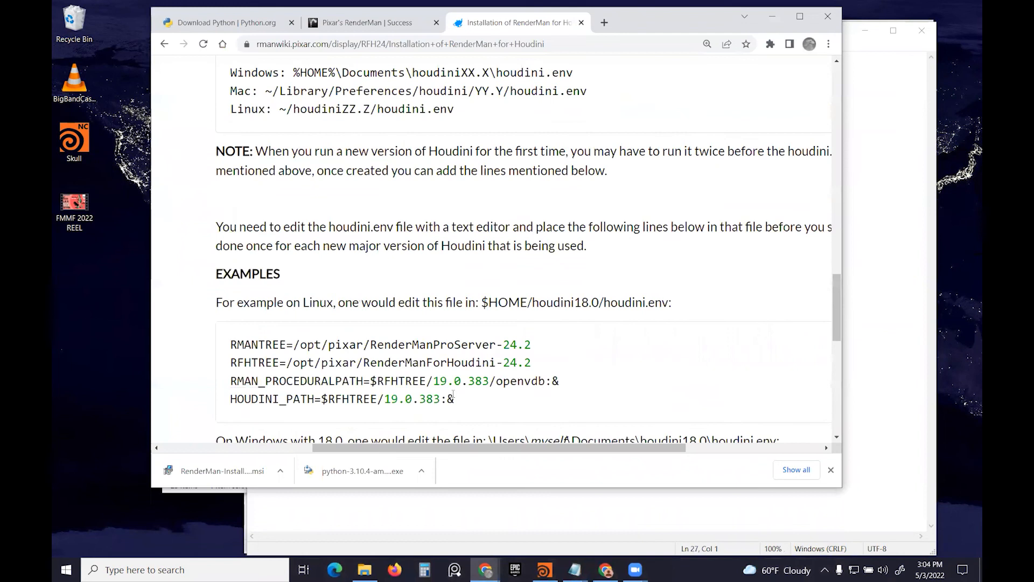
# Verify the RenderMan 24.4 paths and Houdini 19.0.589 version, then return to Houdini.
pyautogui.moveTo(230, 344); pyautogui.dragTo(453, 398)
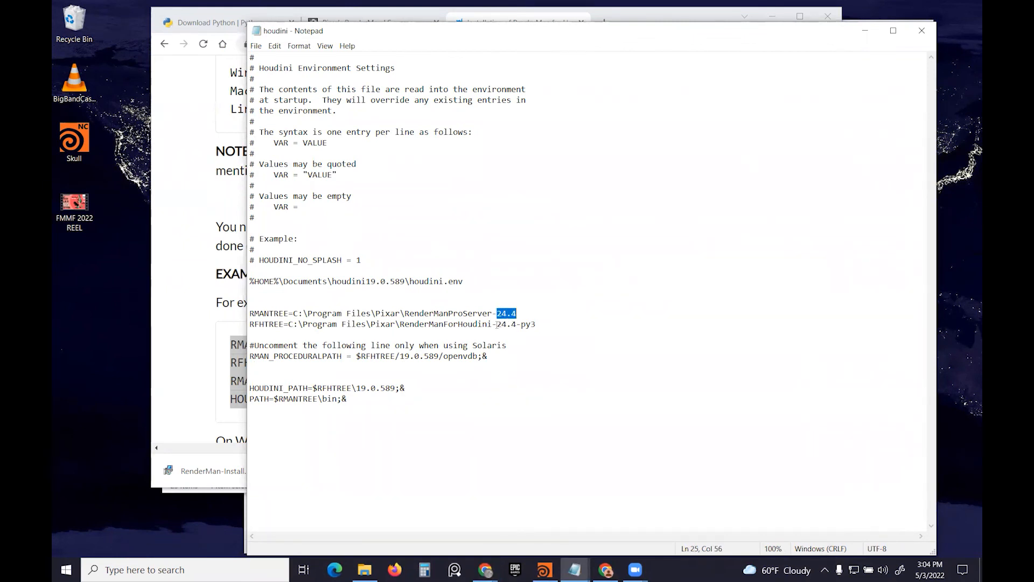
pyautogui.click(520, 324)
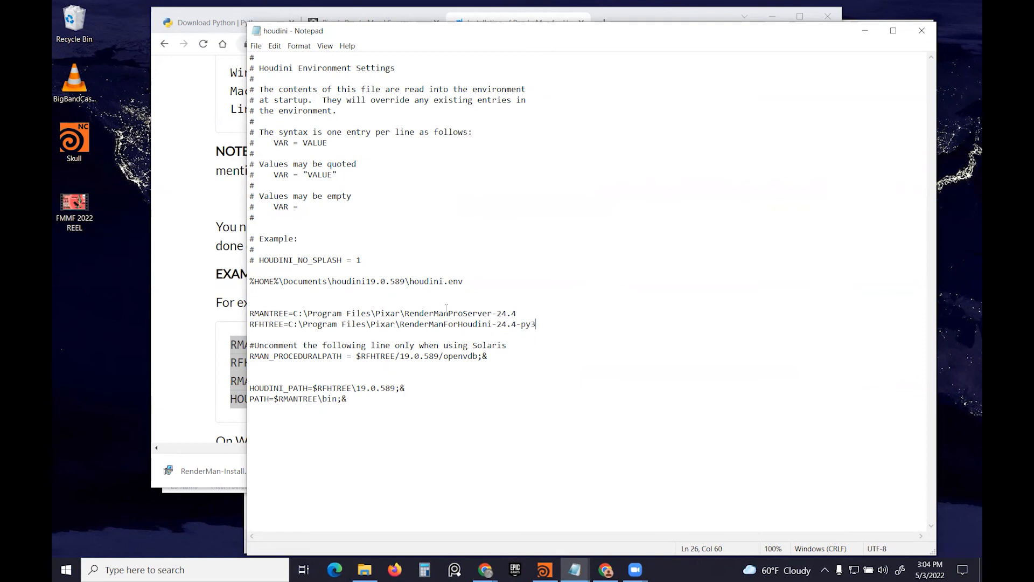
pyautogui.doubleClick(403, 357)
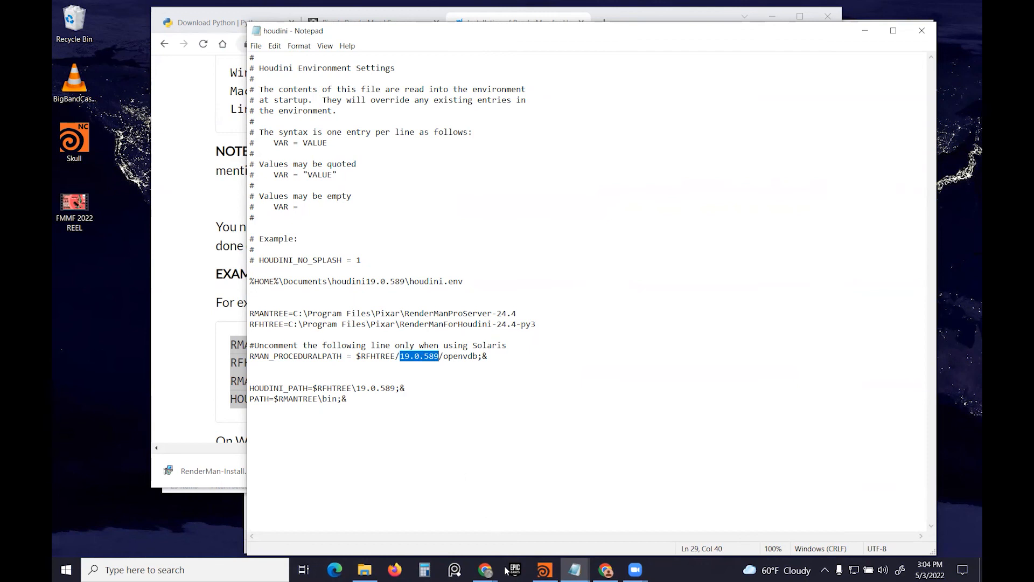
pyautogui.click(543, 570)
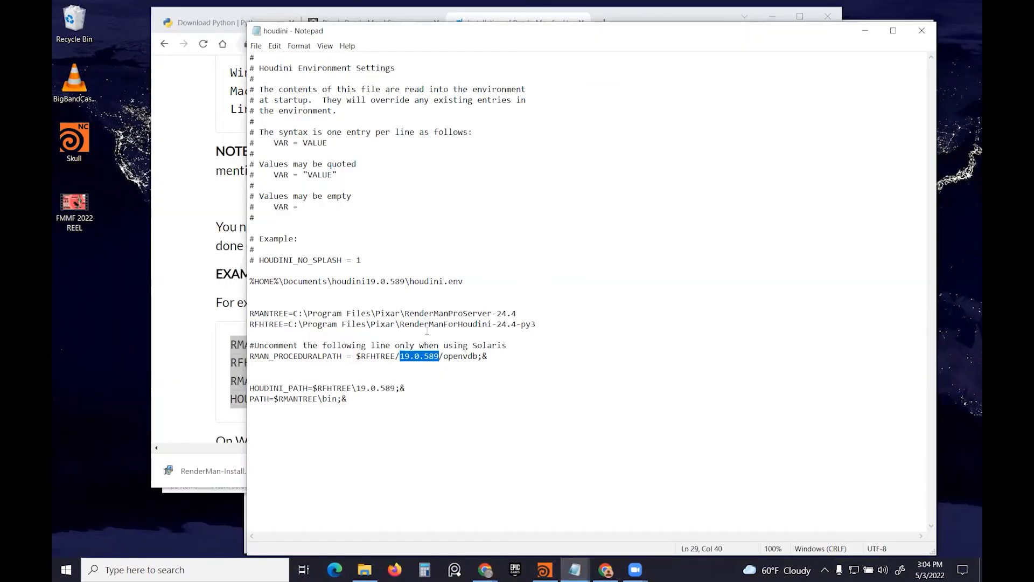
pyautogui.click(543, 569)
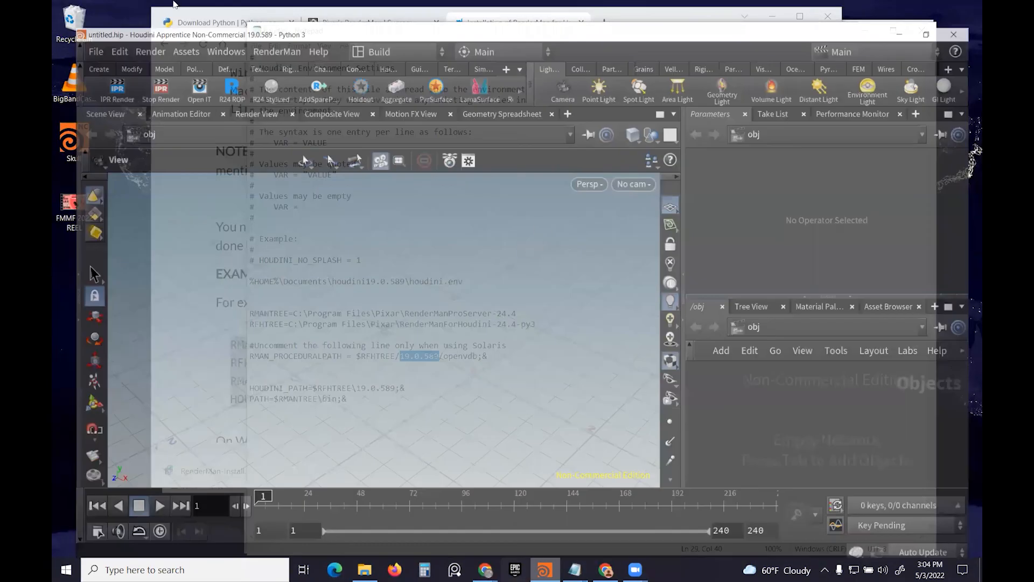